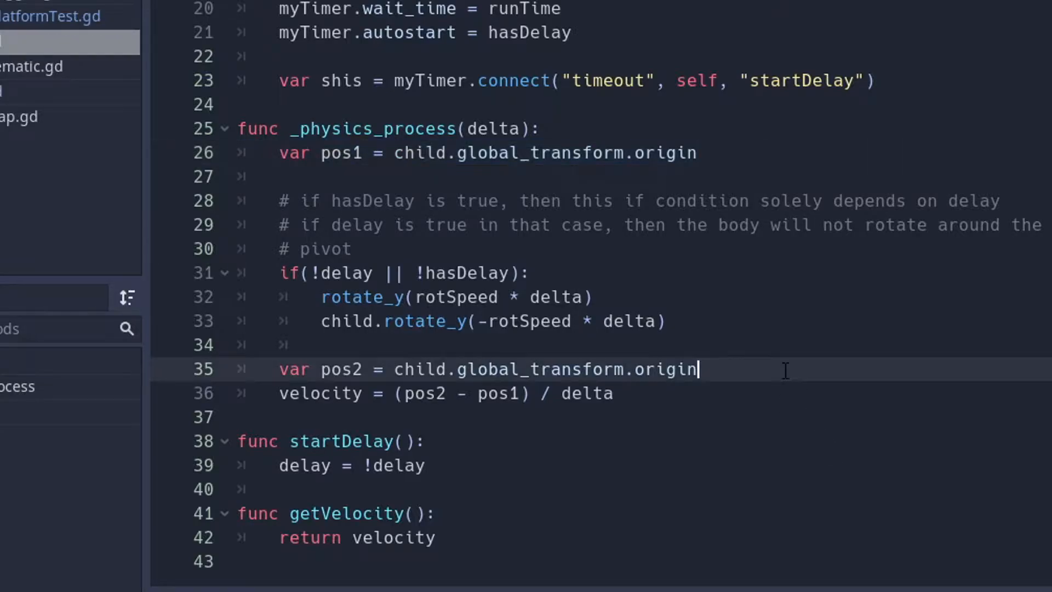
Highlight the velocity calculation line, then view the Pivot1 platform scene in 3D
drag(697, 368, 303, 393)
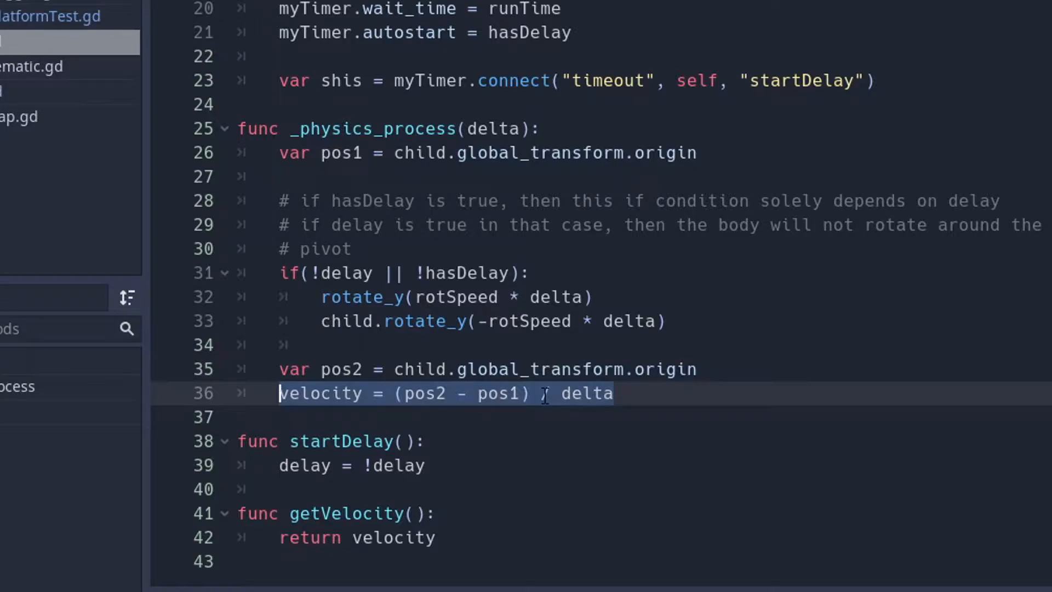
text(/)
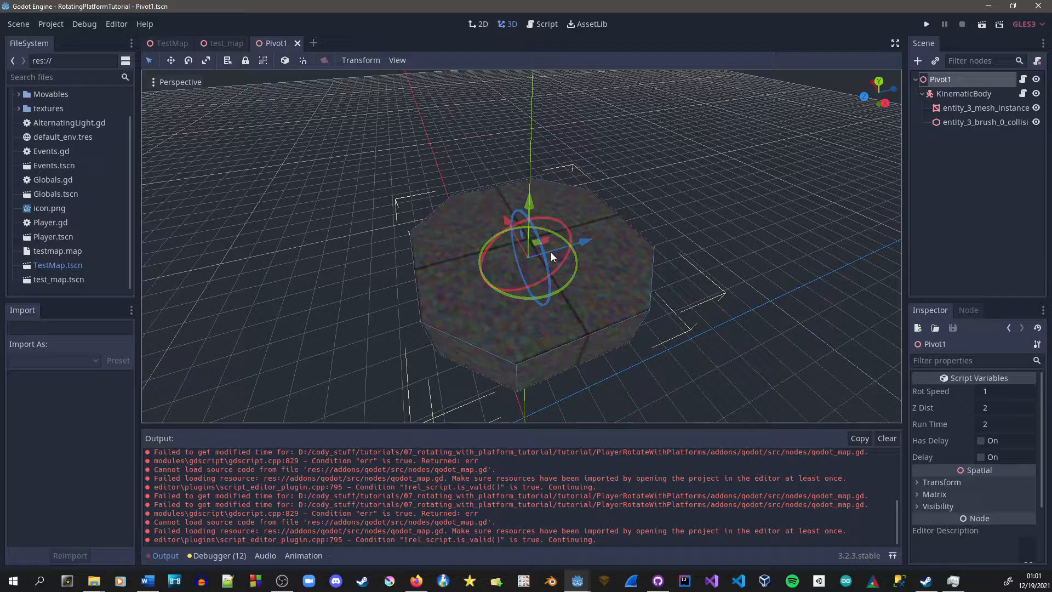
Open the rotating platform's script at its exported variables and ready function
click(964, 93)
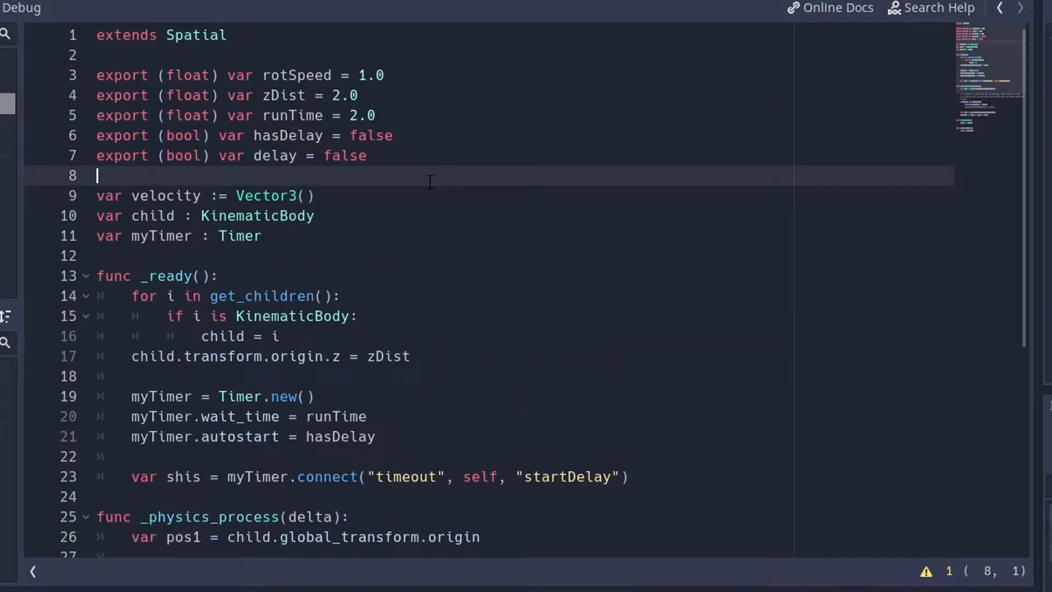
Declare var currRot := 0.0 below the exported variables
text(var)
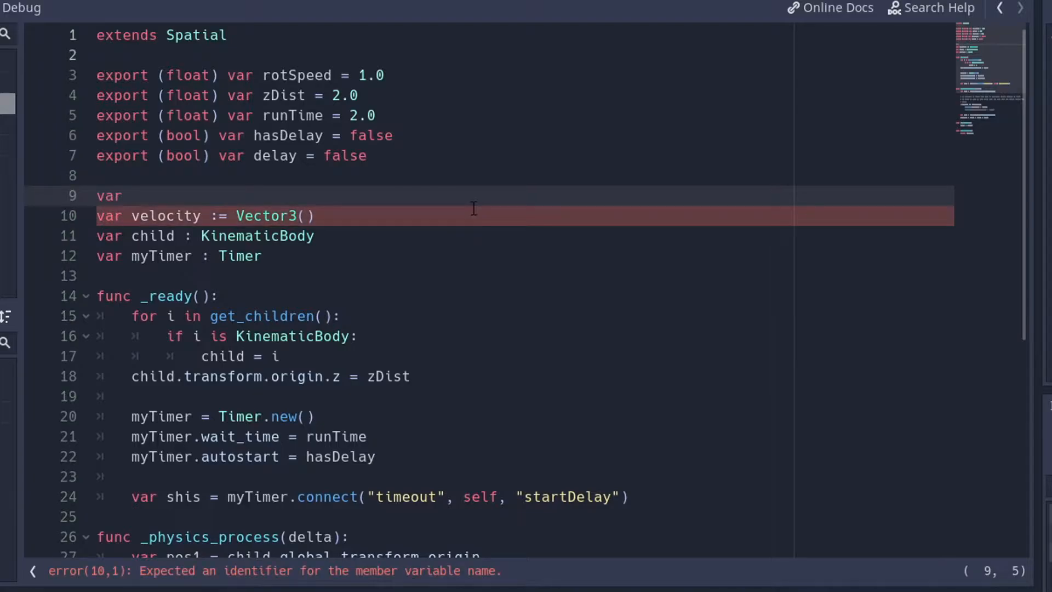
text(currR)
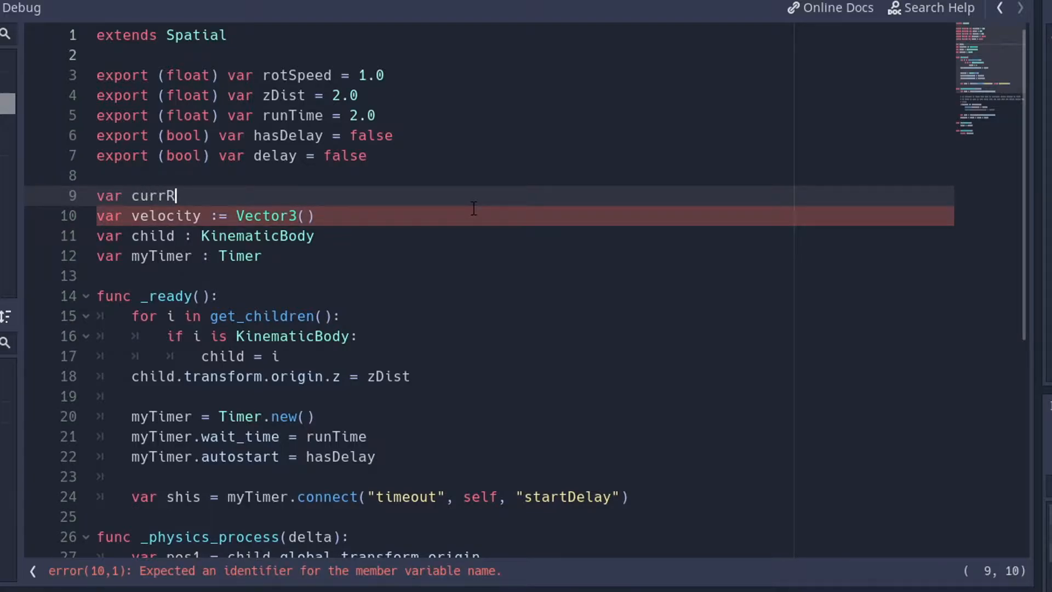
text(ot :=)
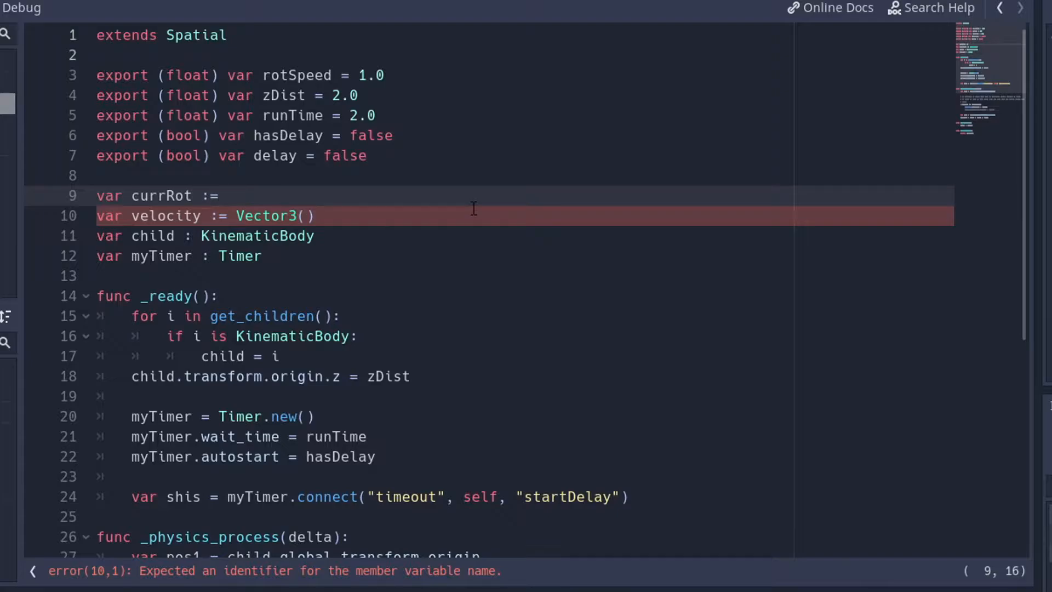
text(0.0)
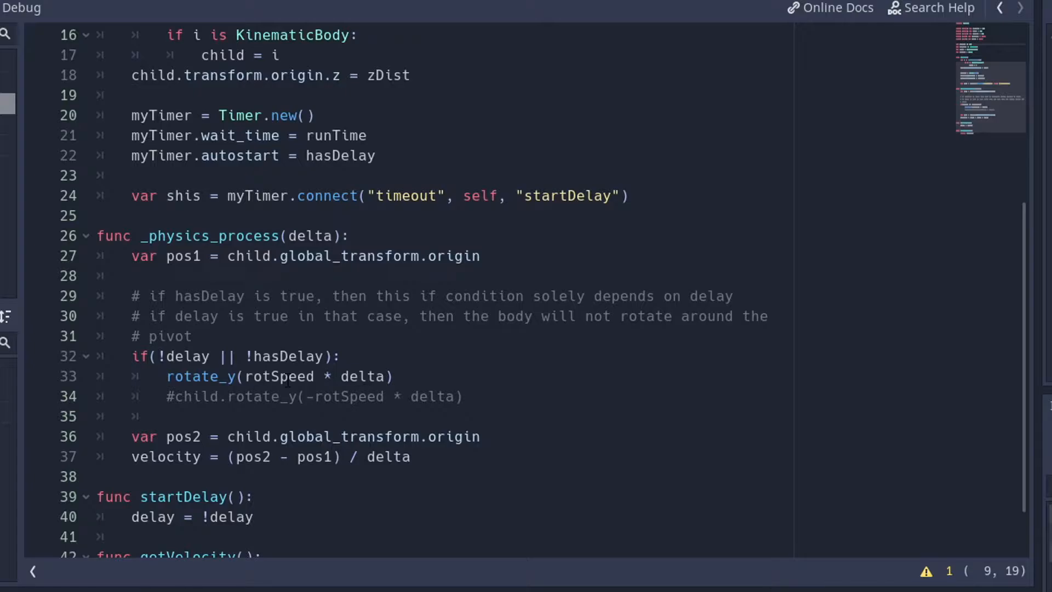
In _physics_process, reset currRot to 0.0, set currRot = rotSpeed * delta, and rotate_y(currRot)
click(594, 356)
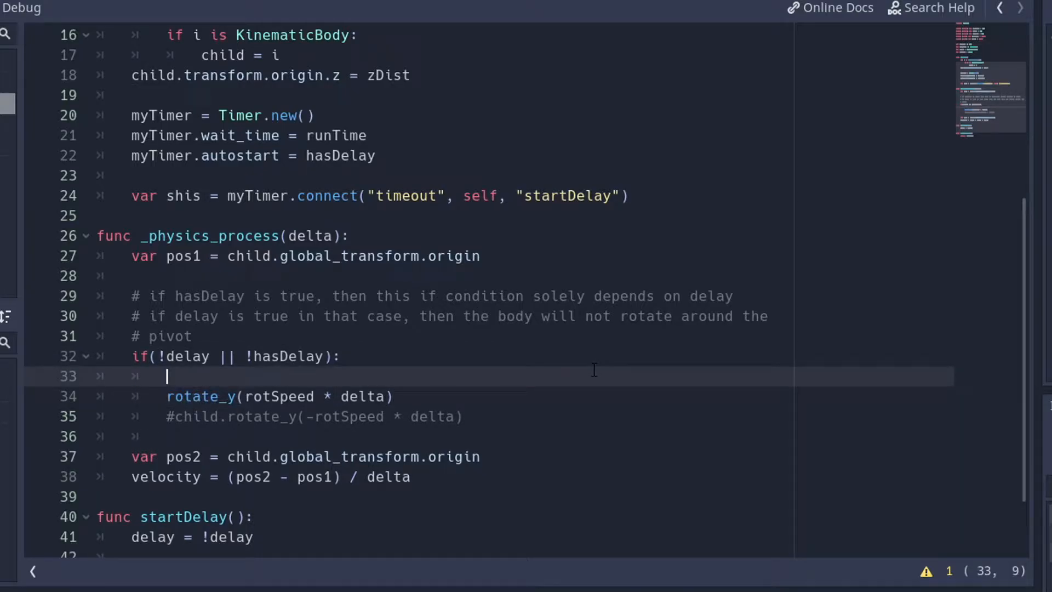
text(c)
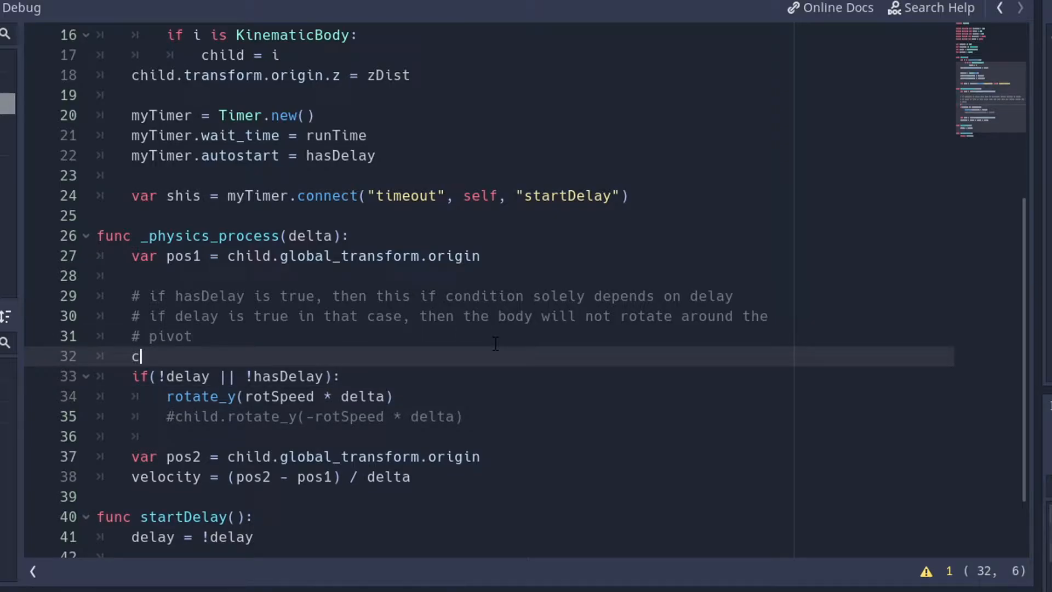
text(urrRot)
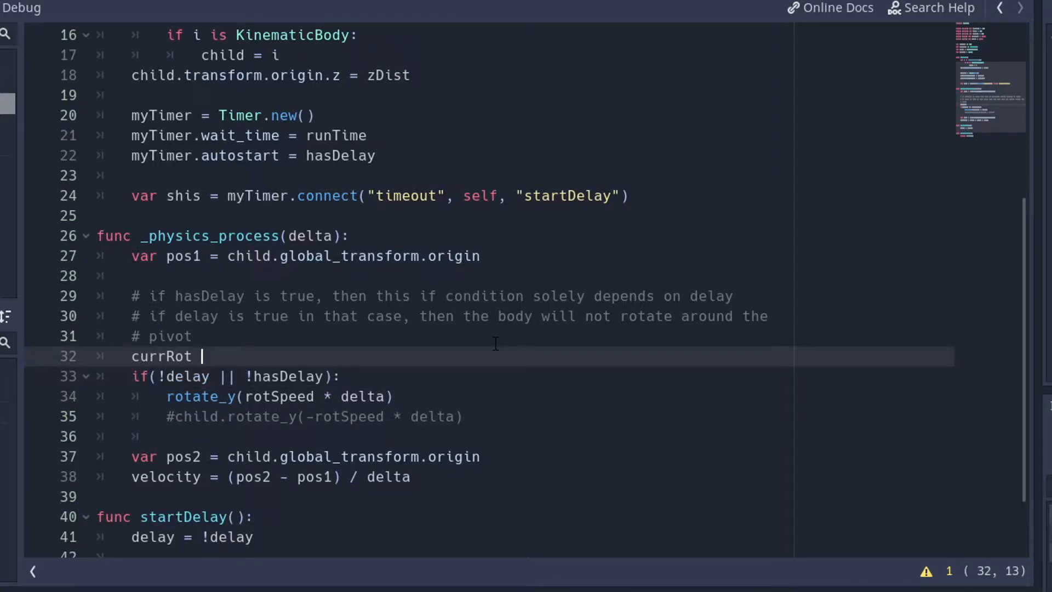
text(= 0.0)
text(c)
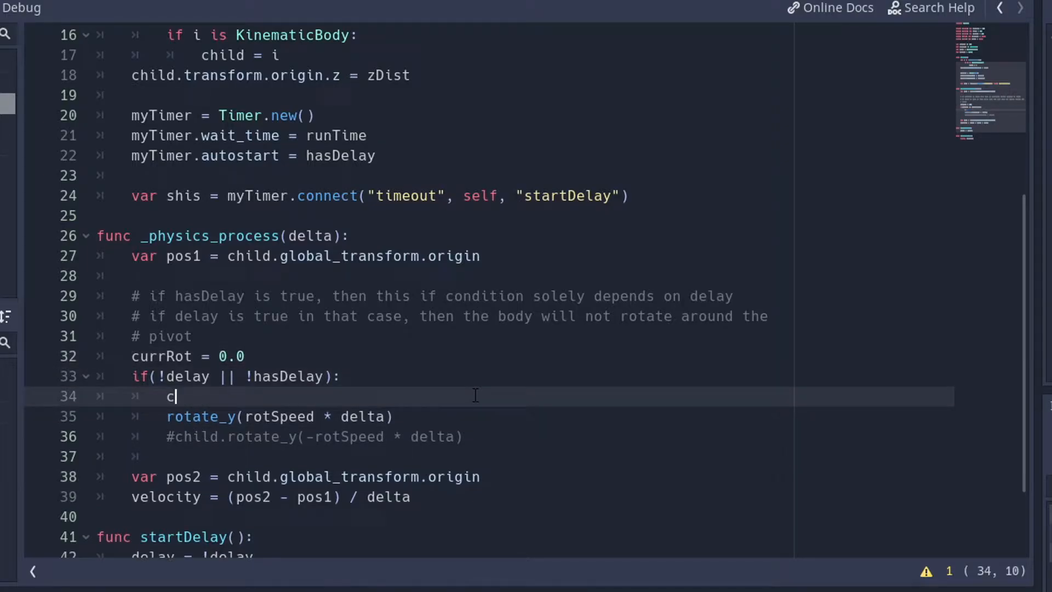
text(urrRot =)
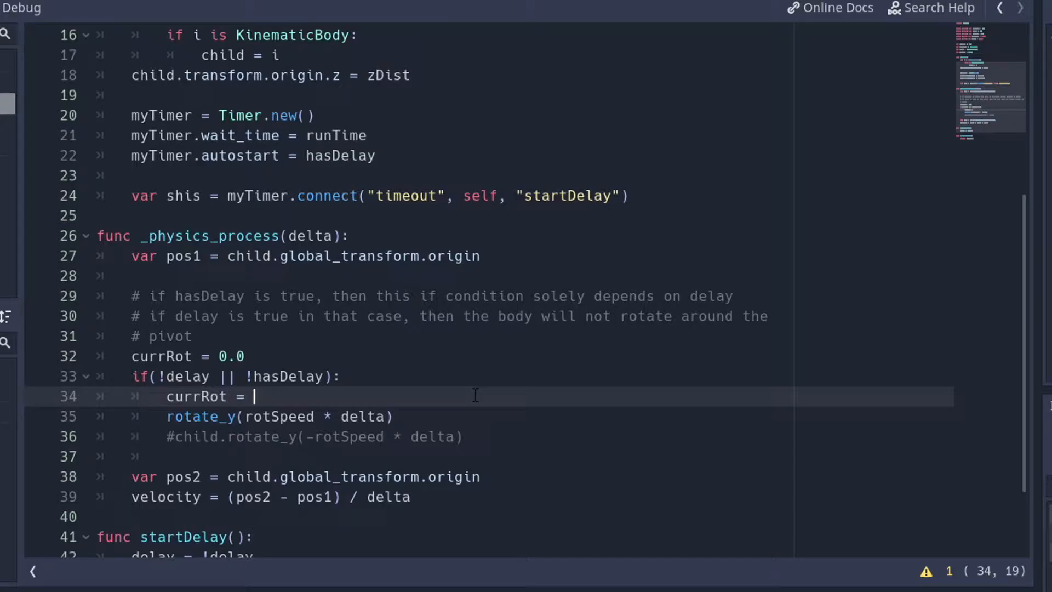
text(rotSpeed *)
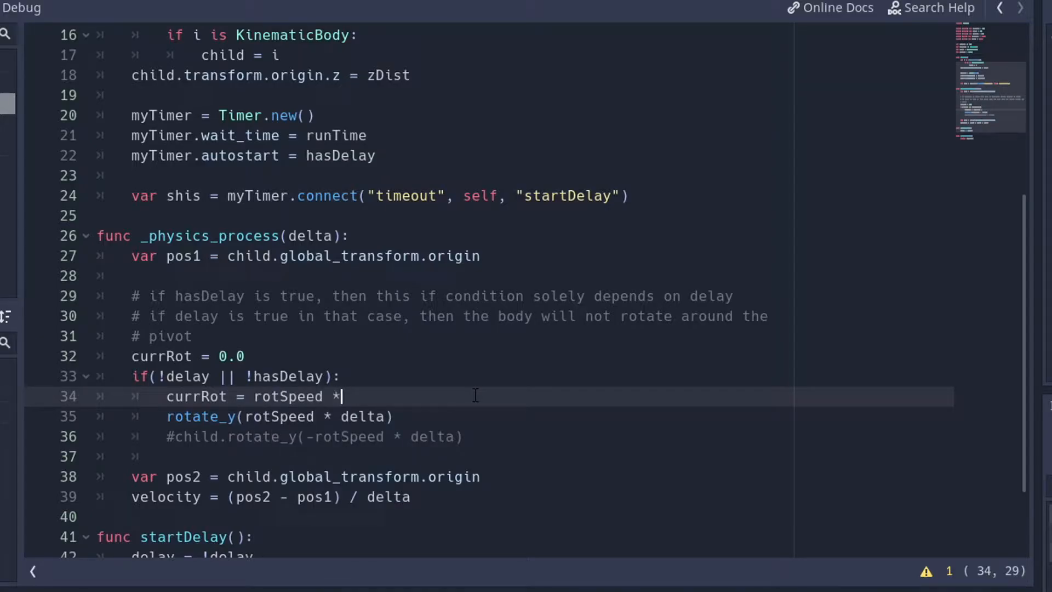
text(delta)
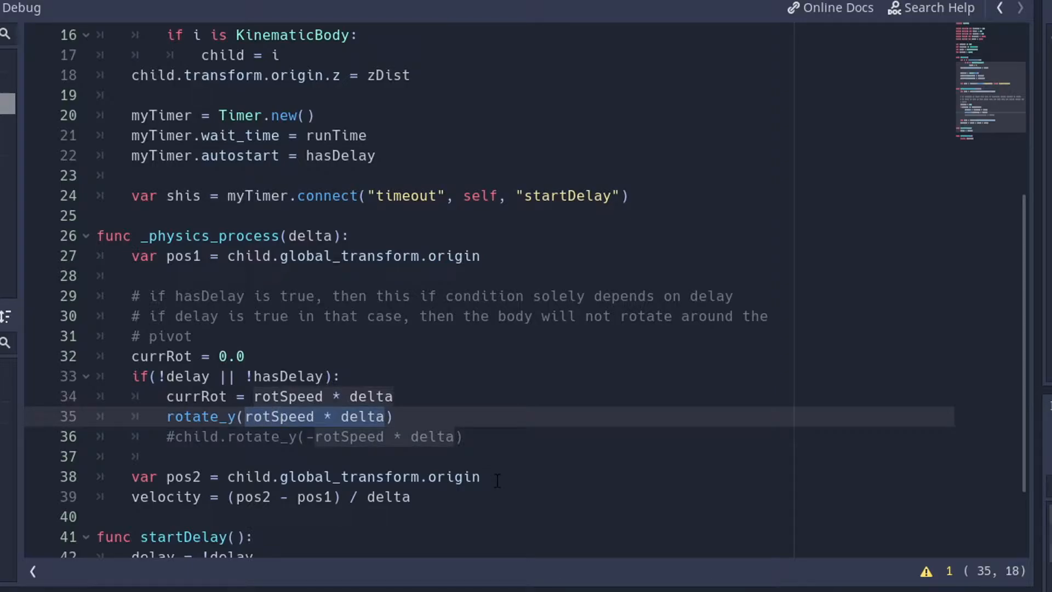
text(currRot)
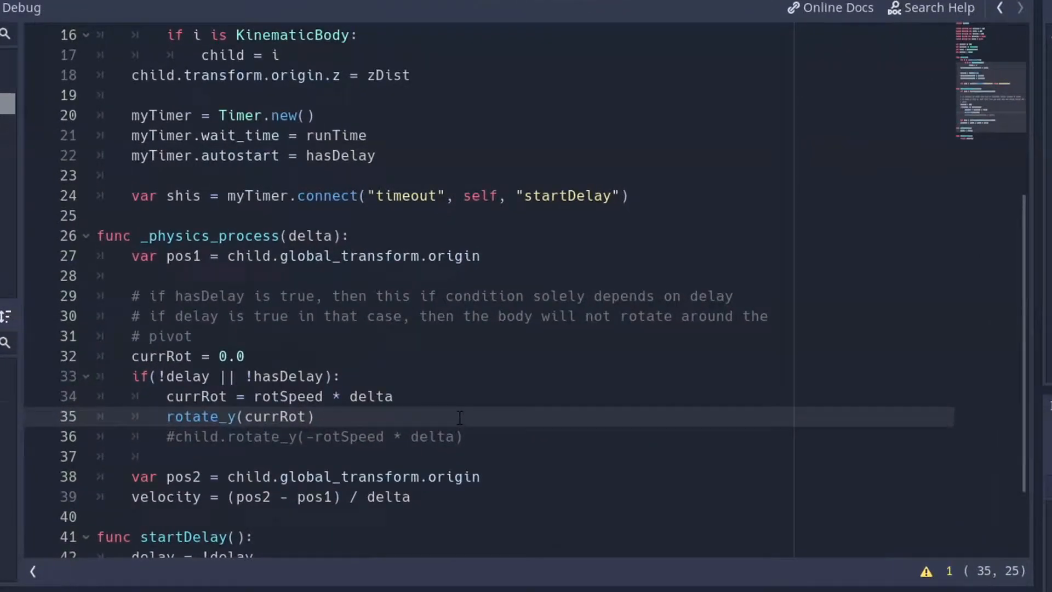
Write func getRotation(): return currRot at the end of the platform script
scroll(down, 3)
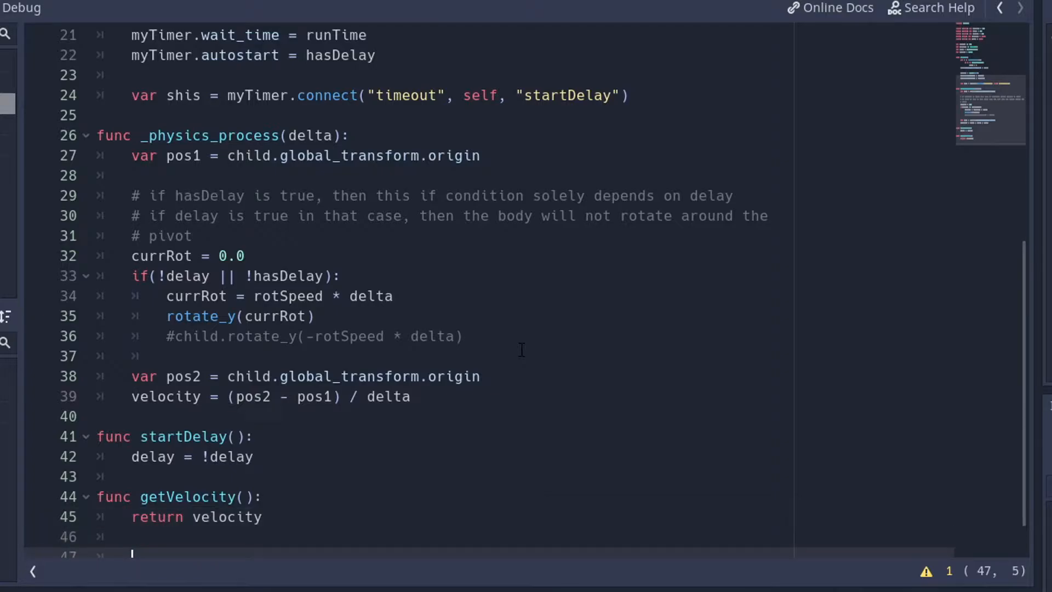
text(func getR)
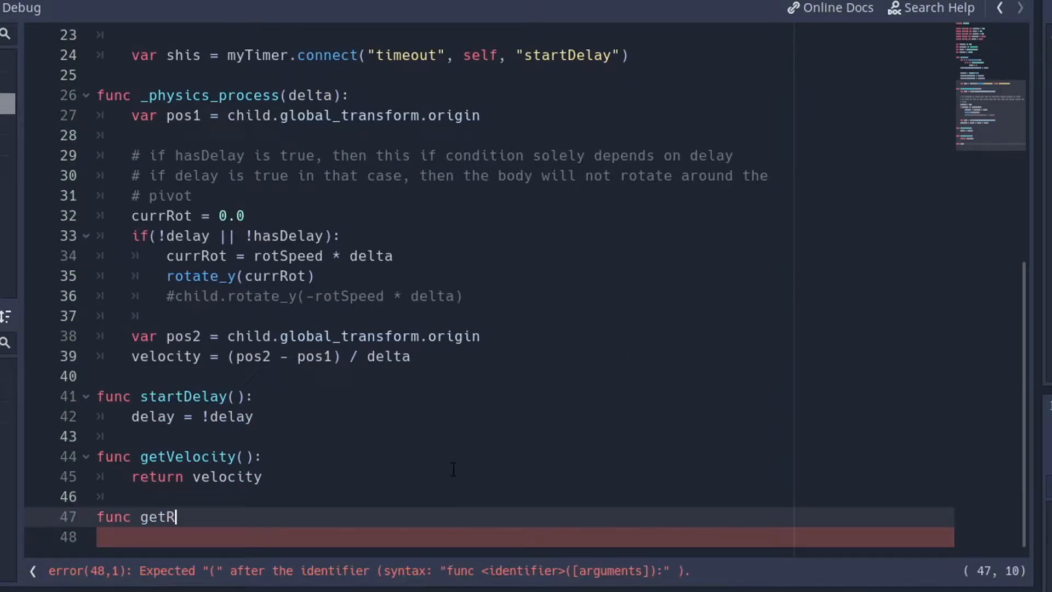
text(otation():)
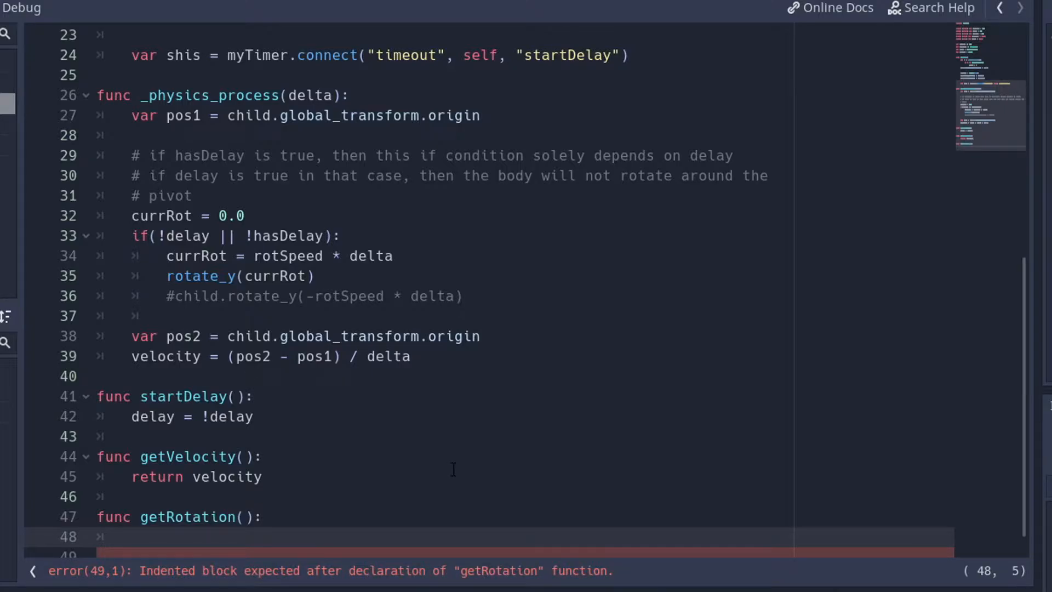
text(ret)
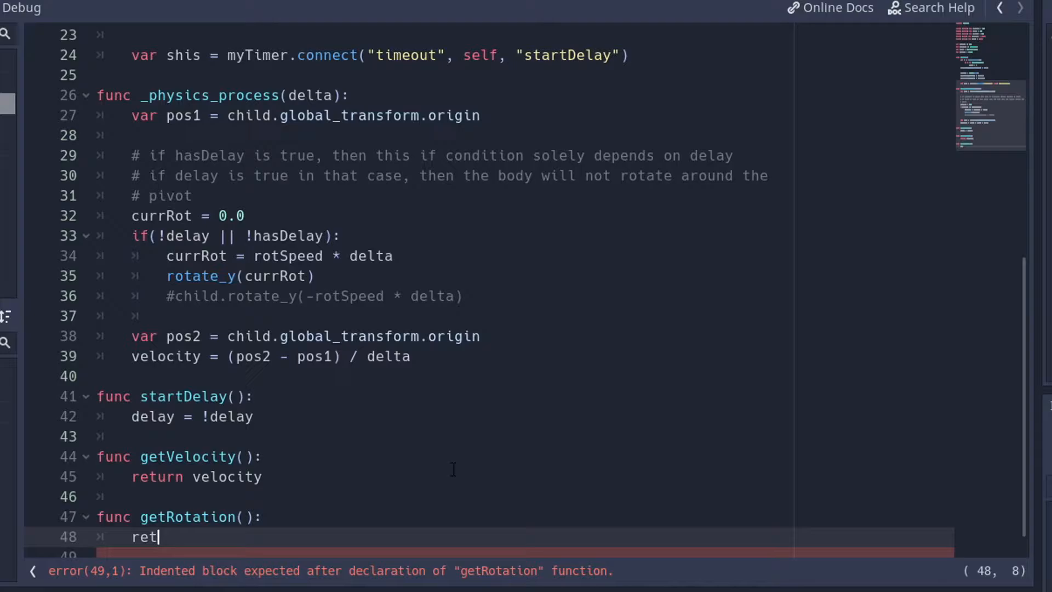
text(urn curr)
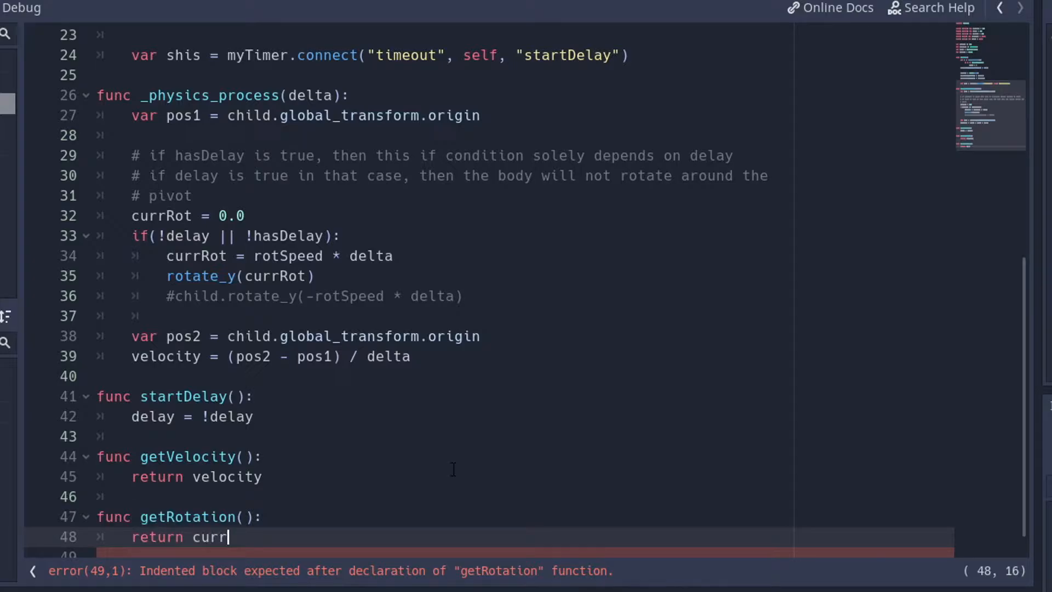
text(Rot)
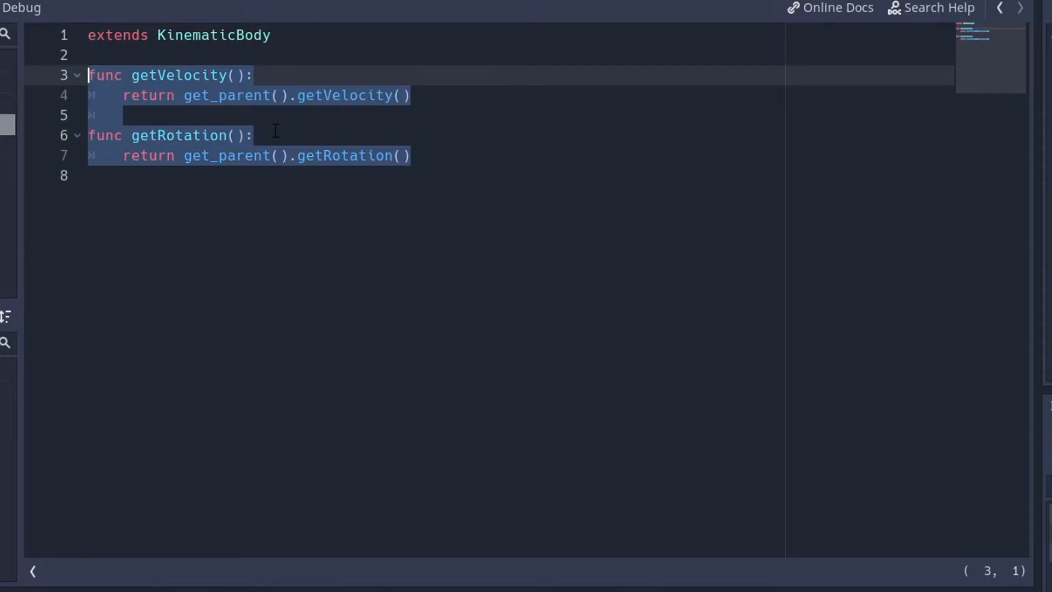
mouse_move(592, 170)
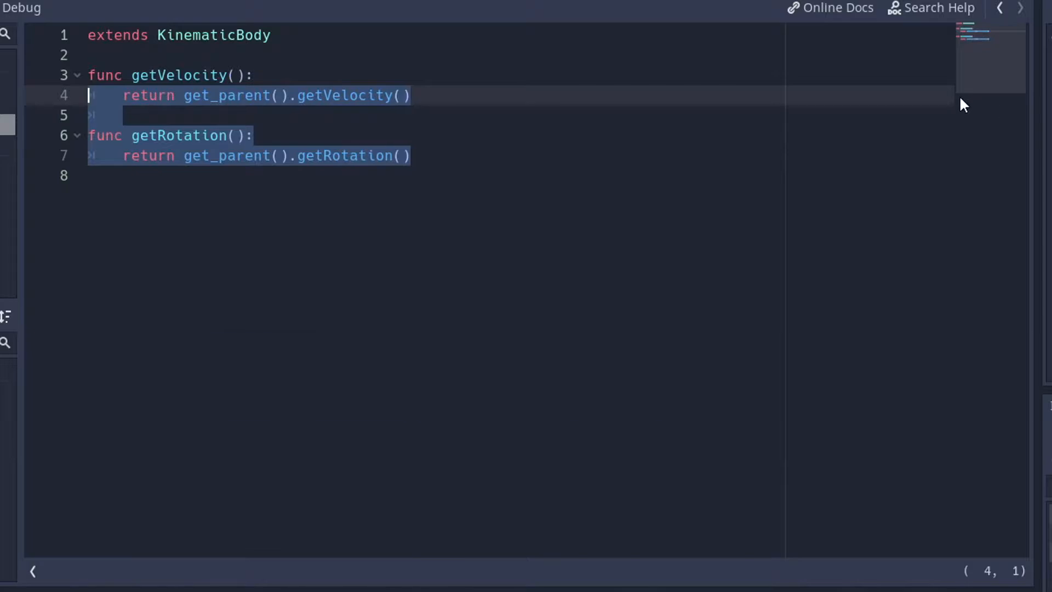
Scroll through the platform body script that forwards getVelocity() and getRotation() to its parent
scroll(down, 3)
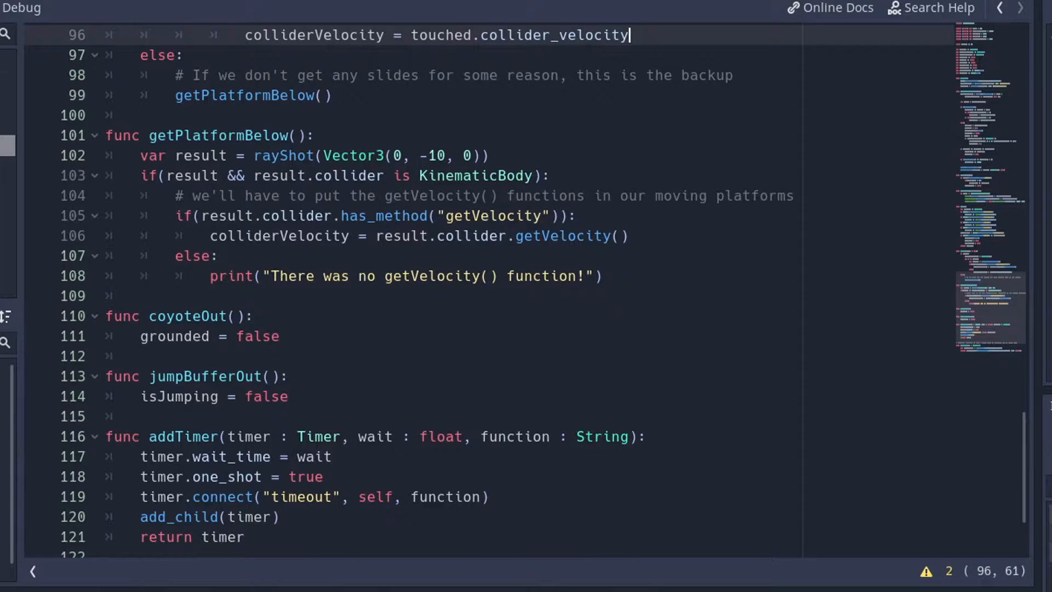
Consult the KinematicCollision documentation, then return to the Player script's slope() loop
scroll(down, 3)
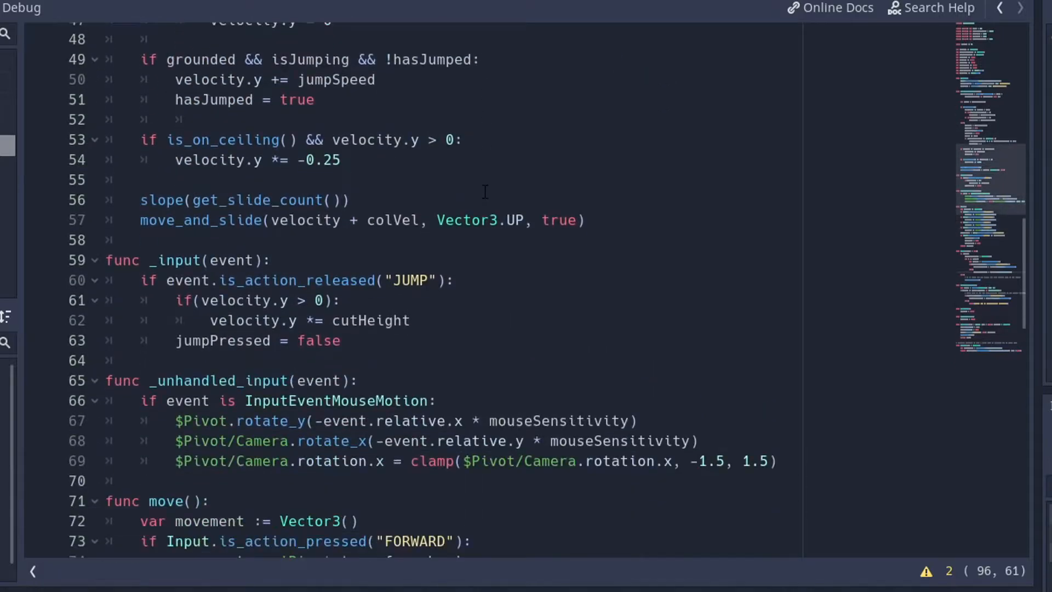
scroll(down, 3)
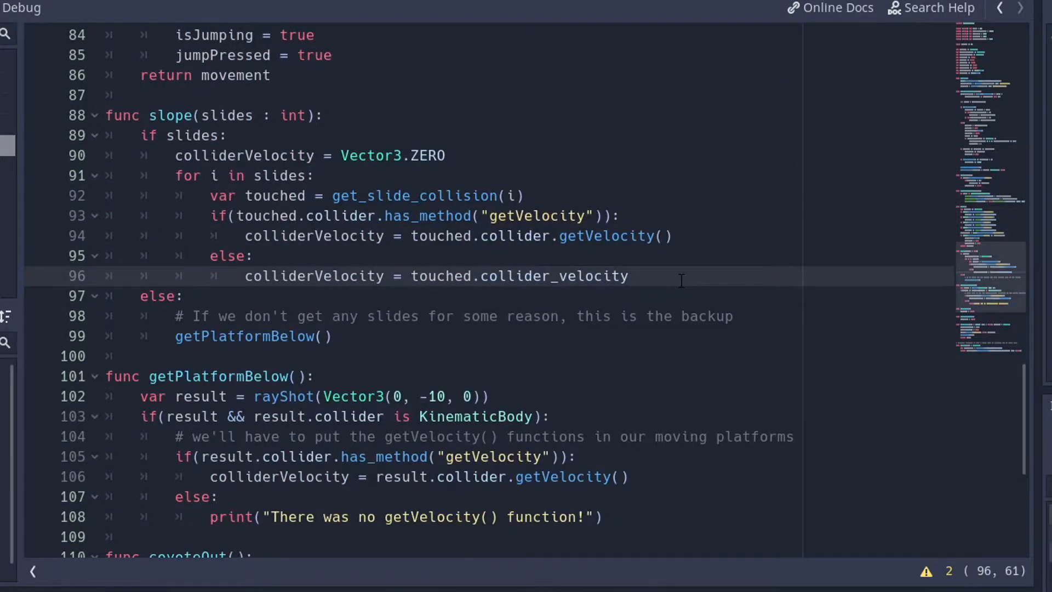
mouse_move(814, 288)
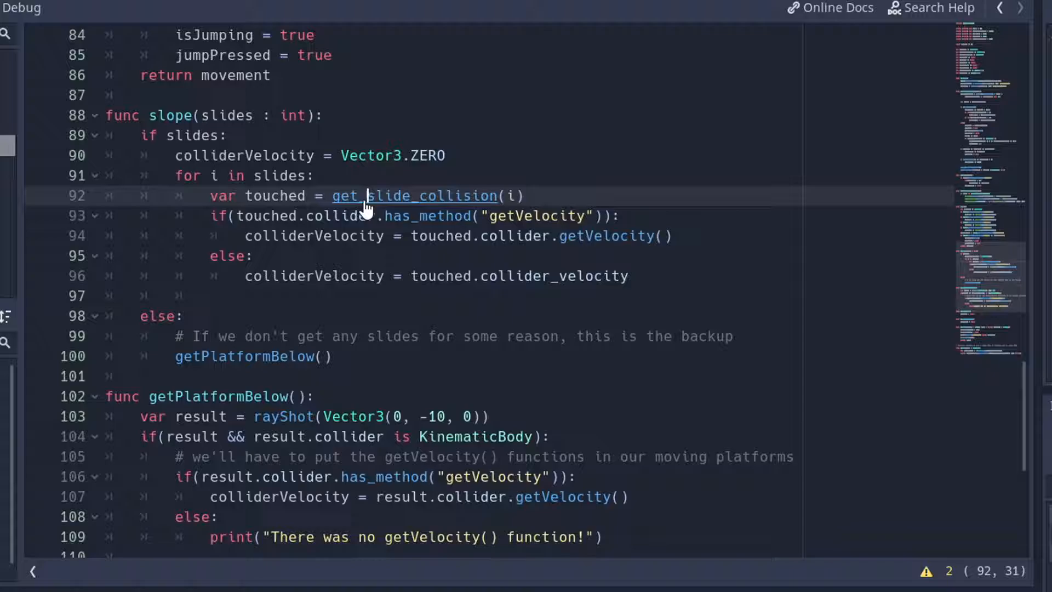
click(414, 195)
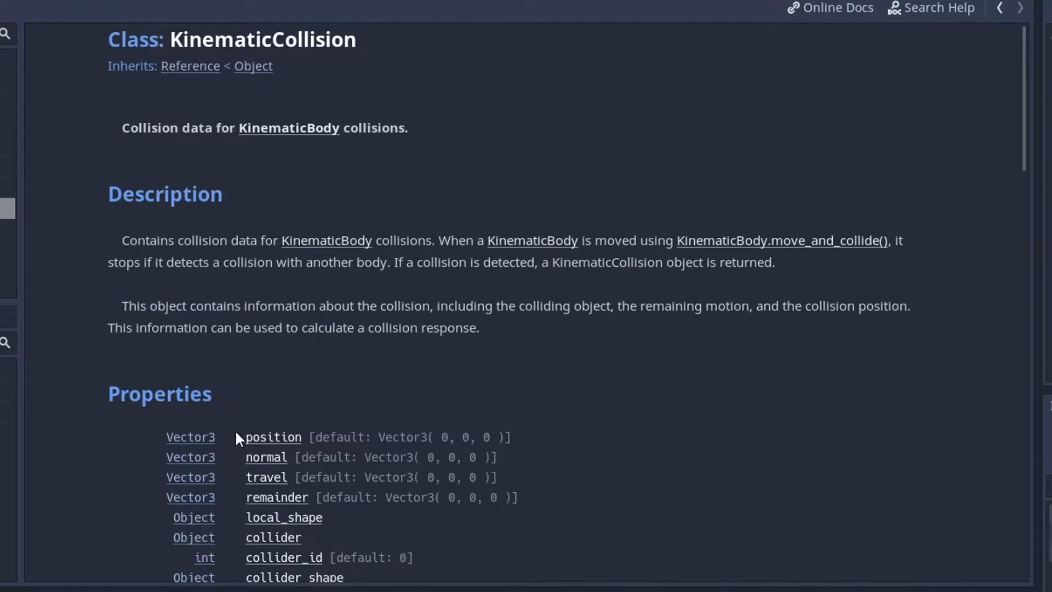
scroll(down, 3)
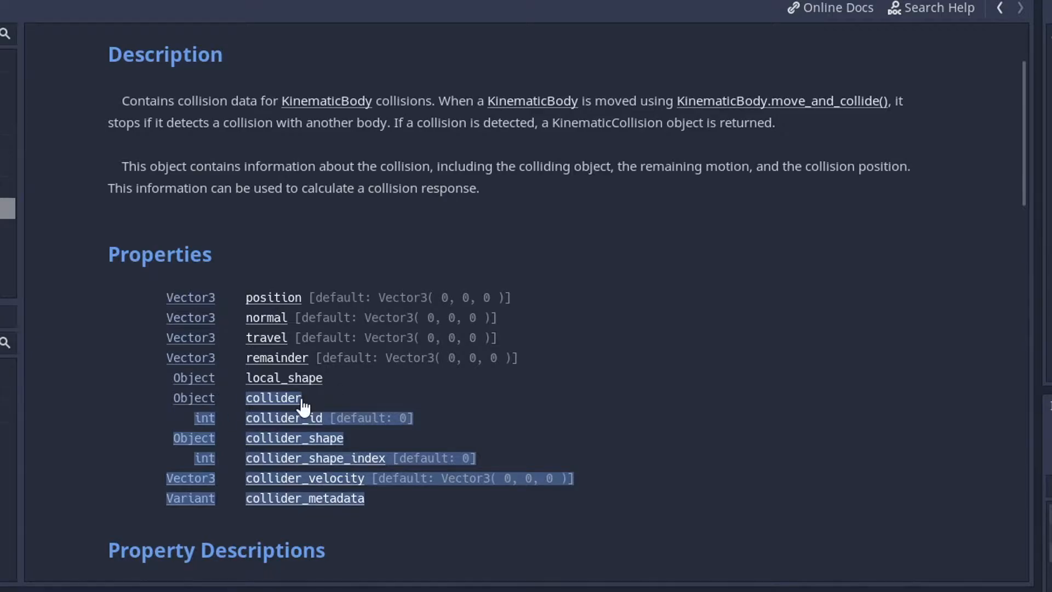
scroll(down, 3)
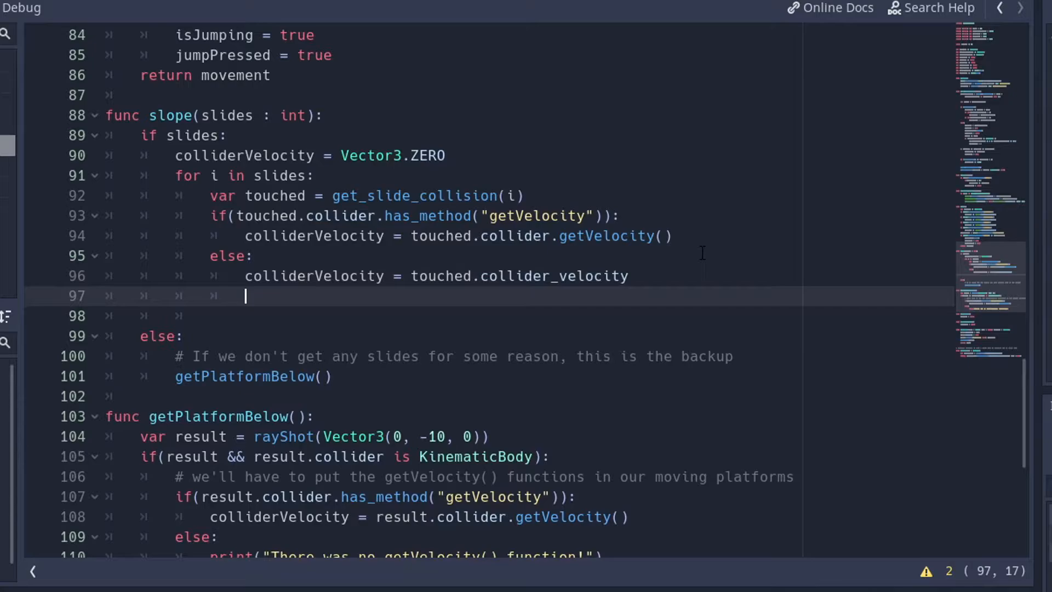
In slope(), check if touched.collider has_method("getRotation") and start a rotate_y() call
text(if)
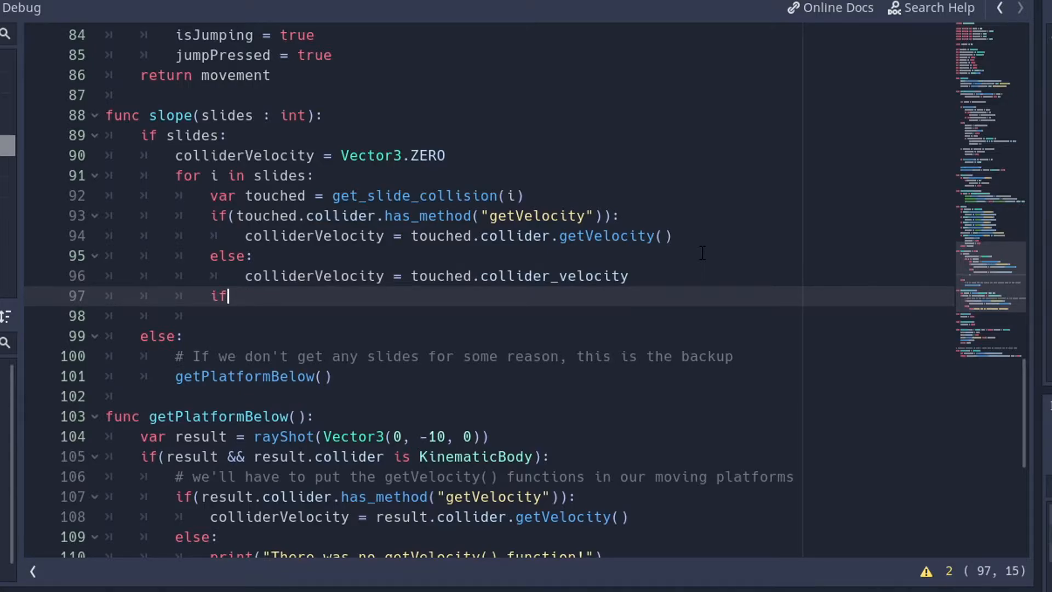
text(touched.collider)
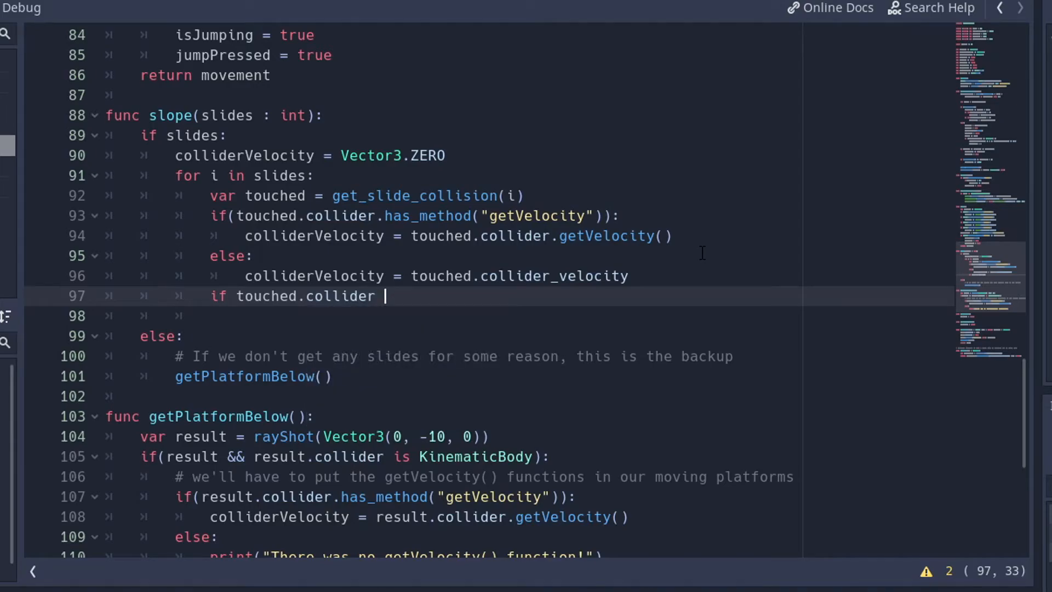
text(.has_method(")
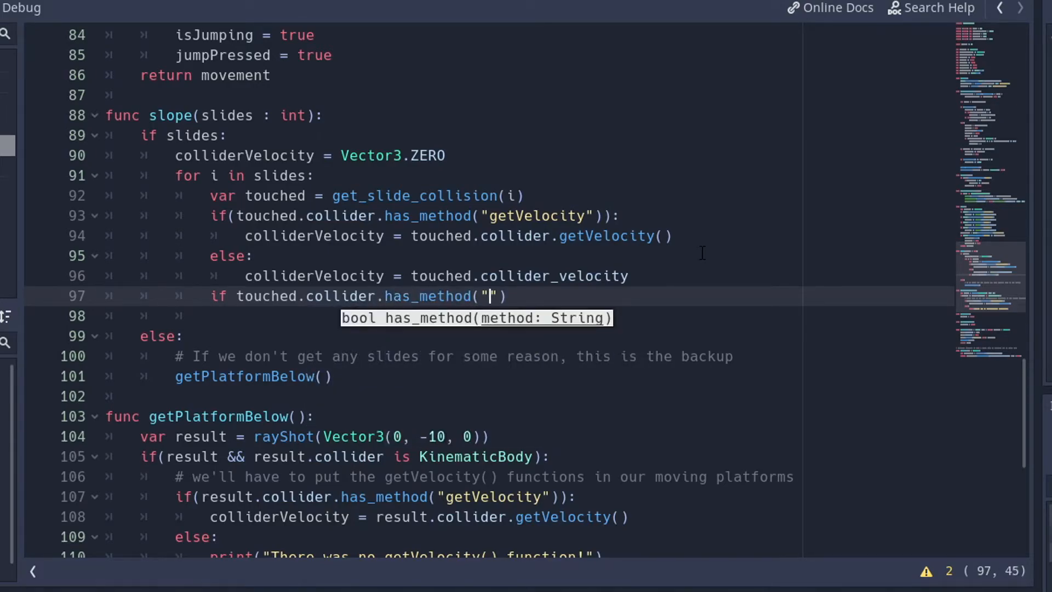
text(getRotation)
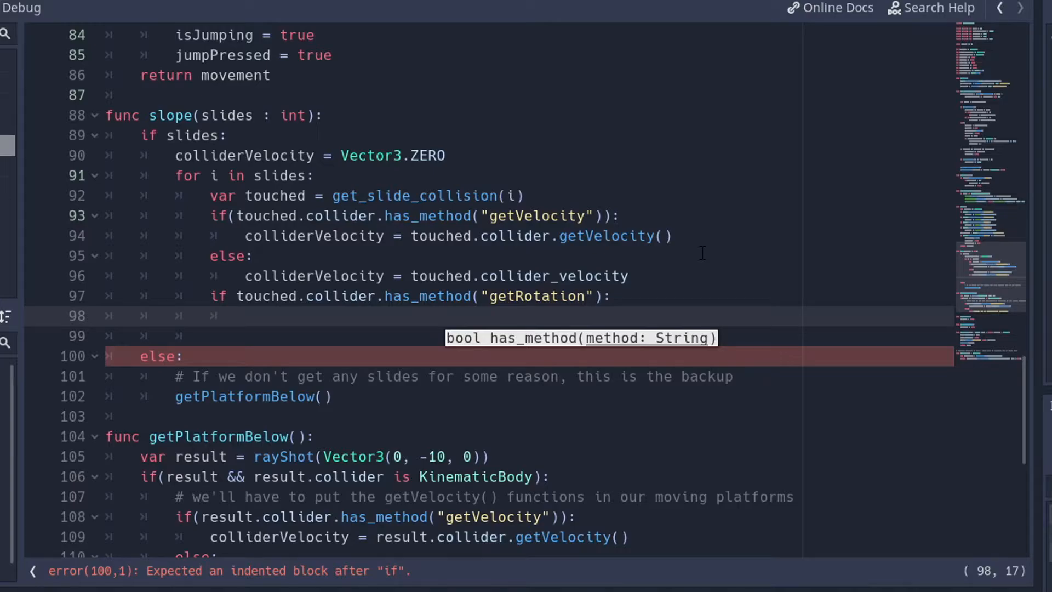
text(rotate_y()
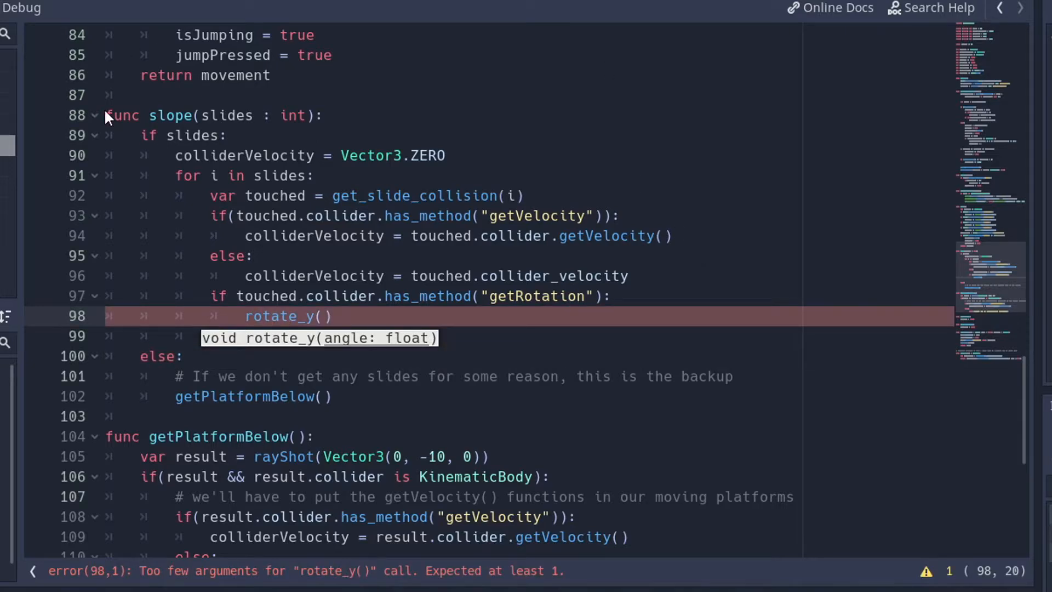
mouse_move(992, 151)
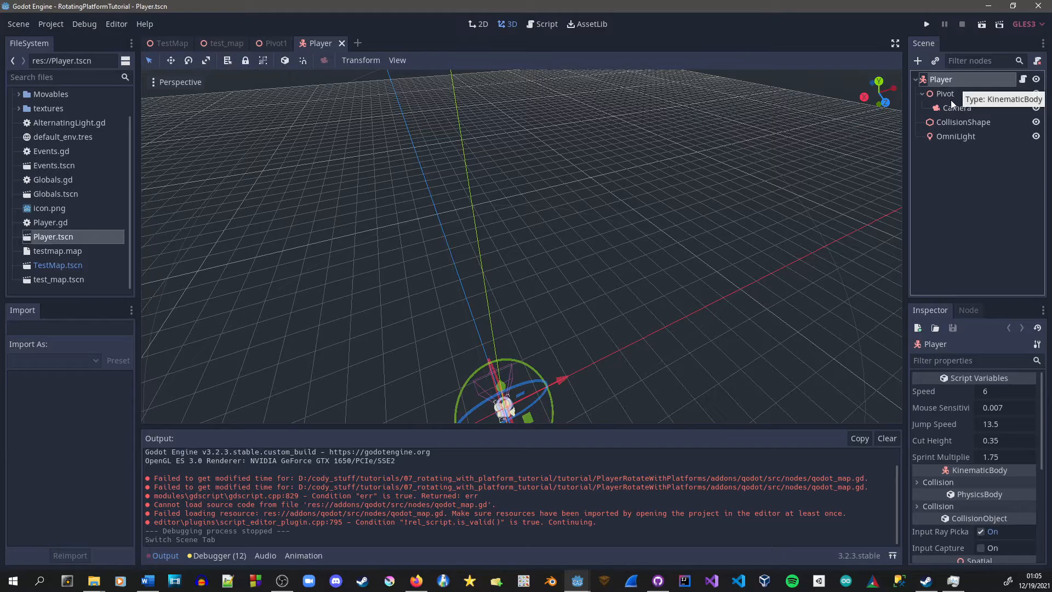
mouse_move(945, 93)
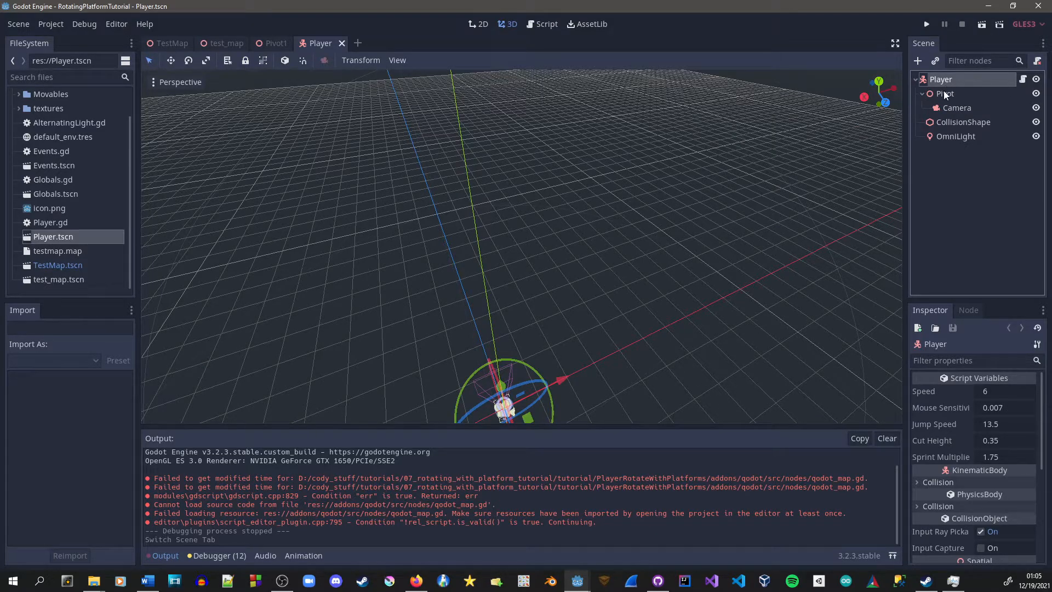
Inspect the Player's Pivot node, then return to the script's _unhandled_input that rotates $Pivot
click(946, 93)
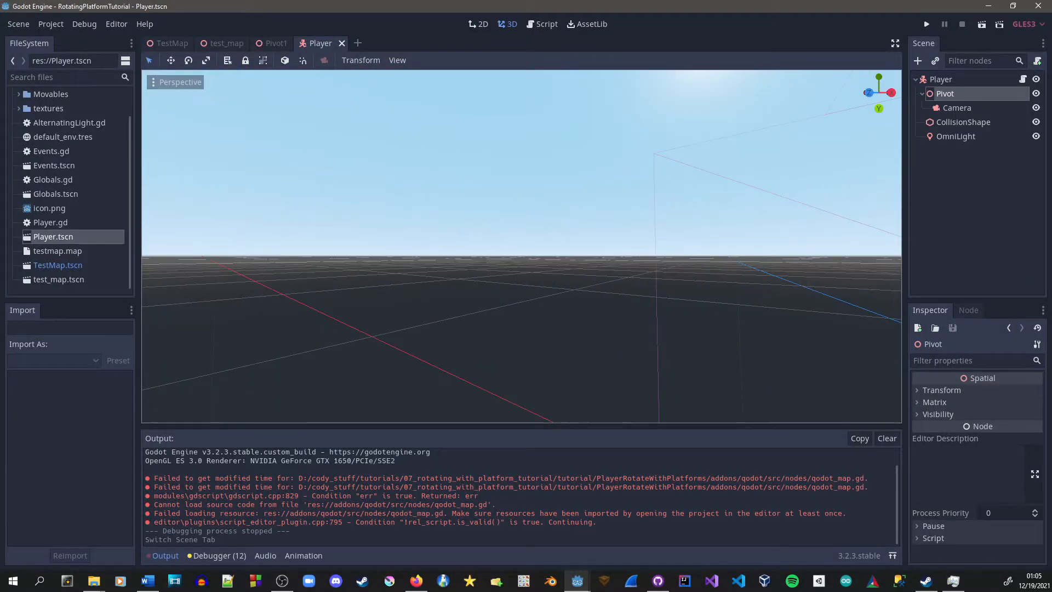
click(955, 107)
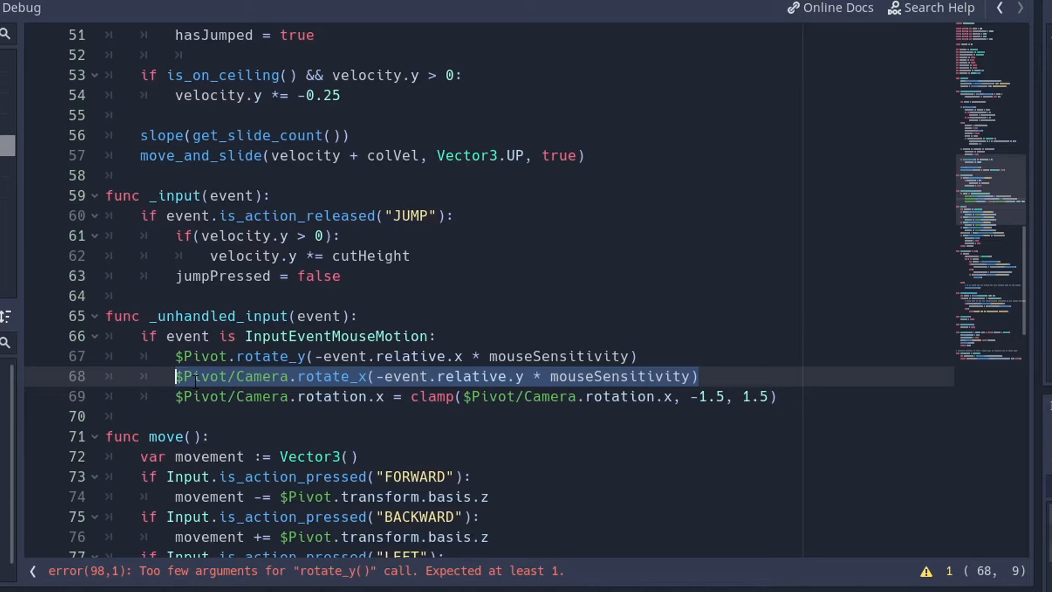
Call $Pivot.rotate_y(touched.collider.getRotation()) in slope() and select the if block to copy
scroll(down, 3)
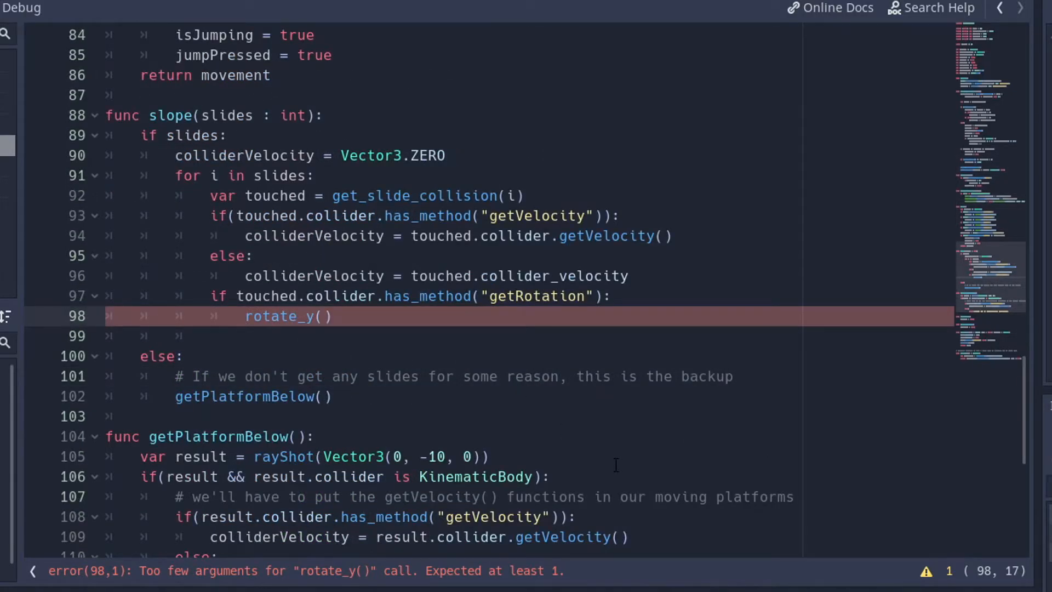
text($Pivo)
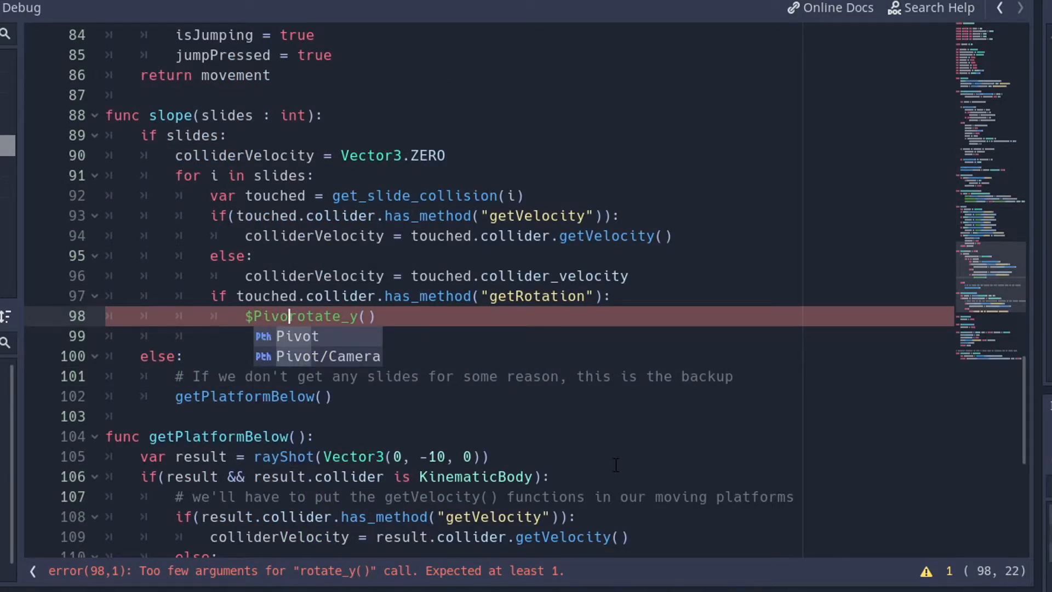
text(.)
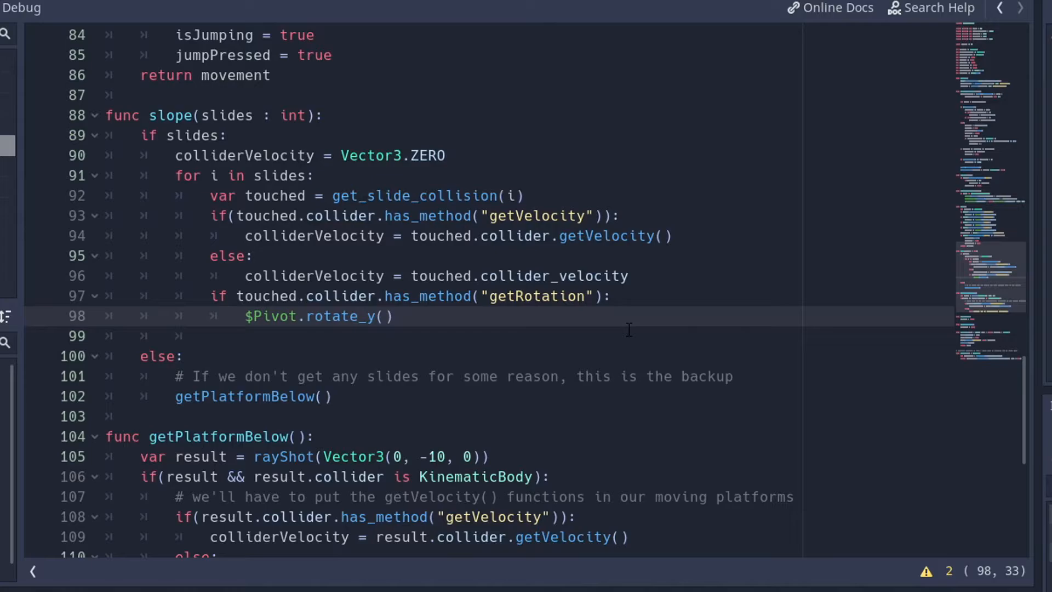
text(touche)
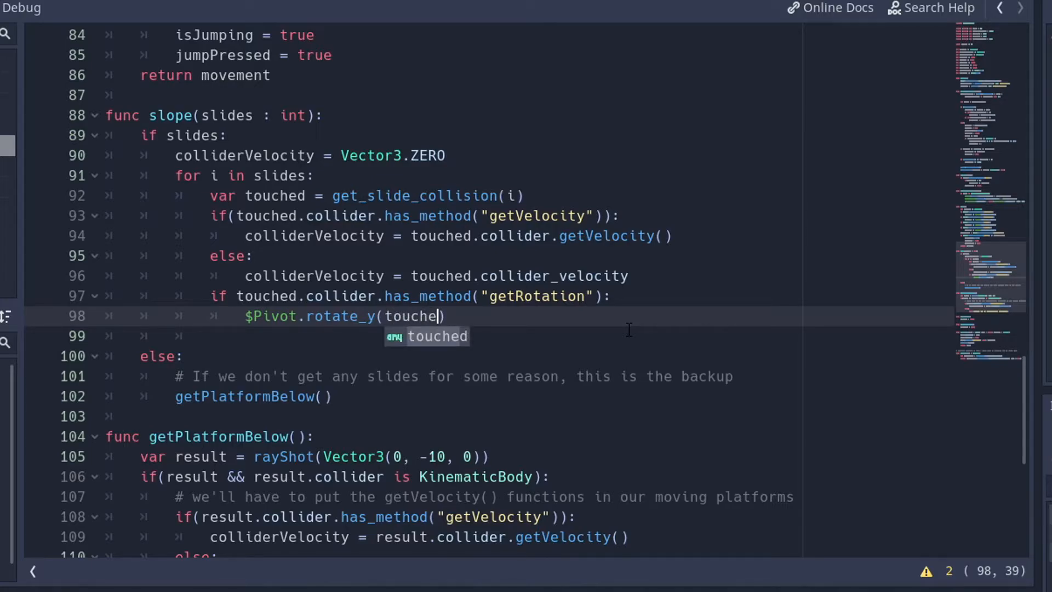
text(.collider.getRotation()
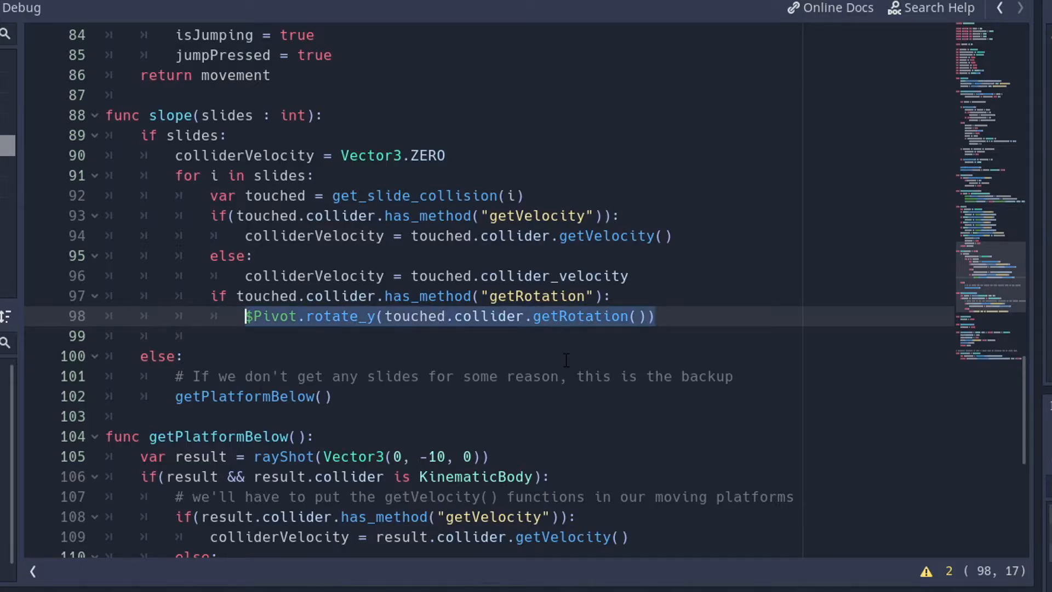
click(258, 296)
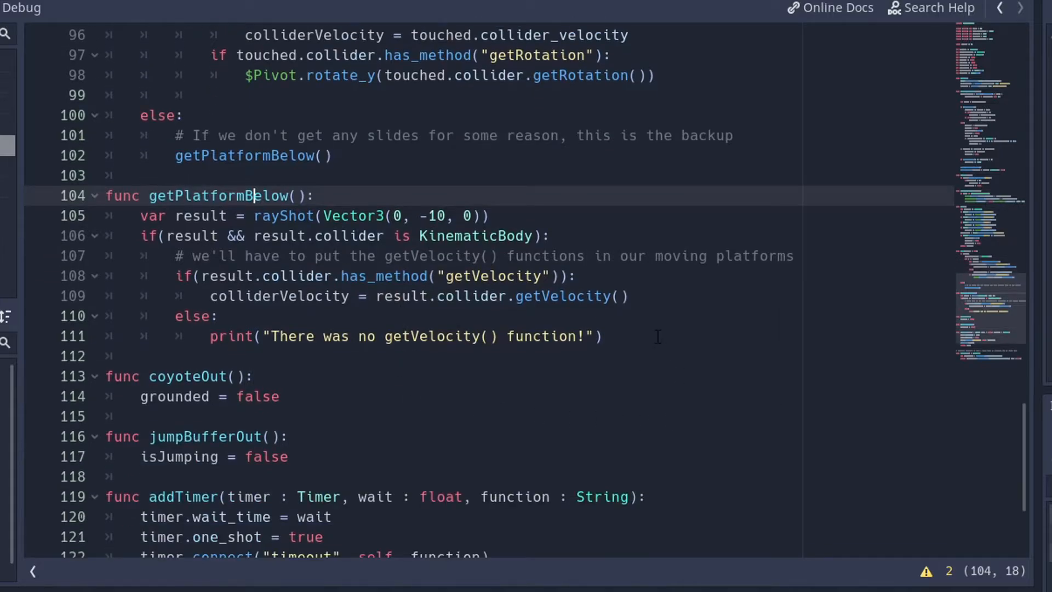
Paste the getRotation check into getPlatformBelow(), using result.collider instead of touched
click(174, 356)
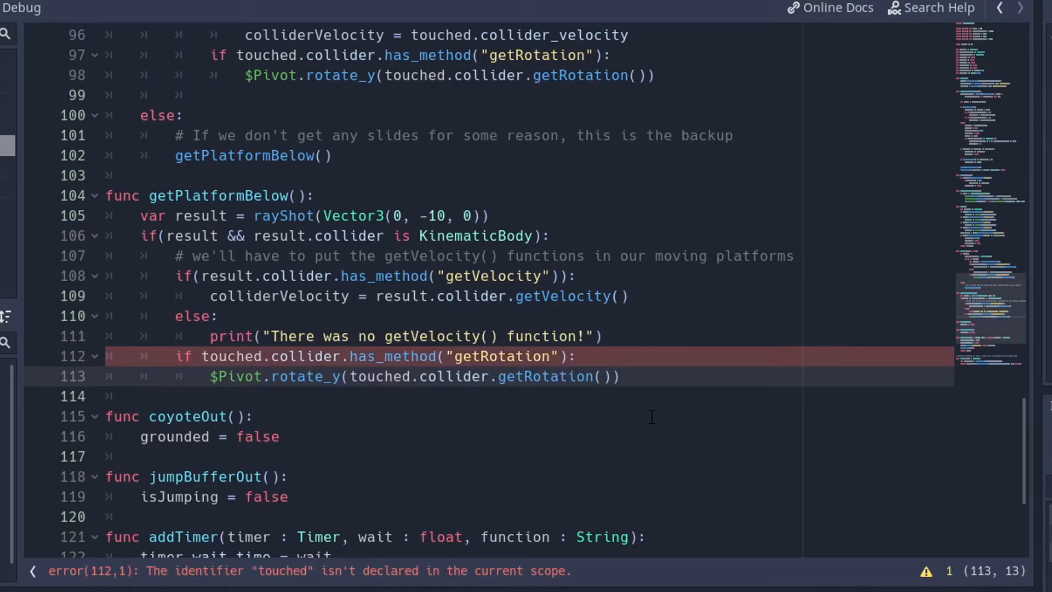
click(238, 356)
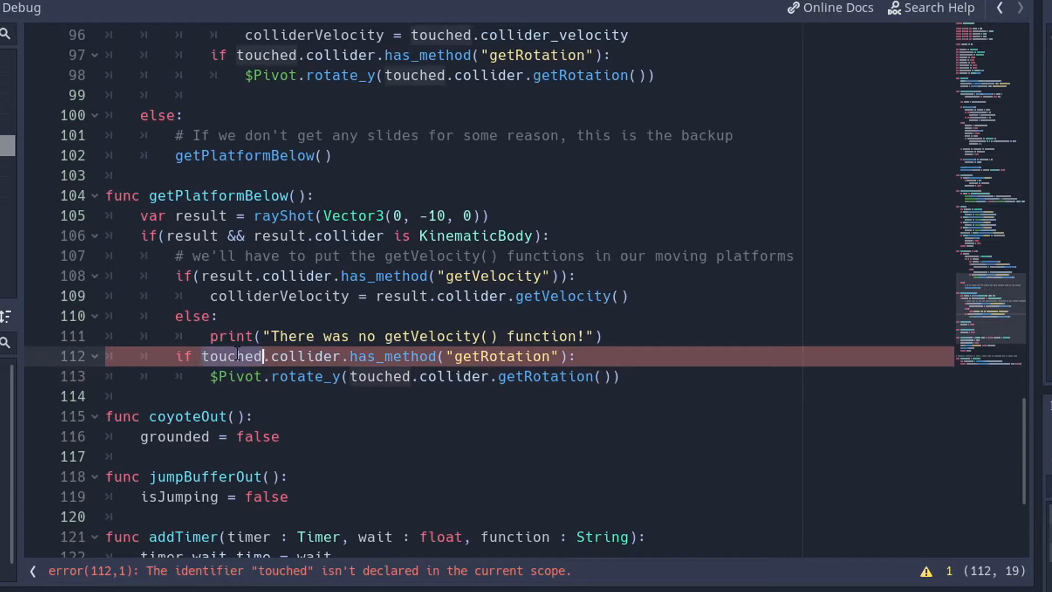
text(result)
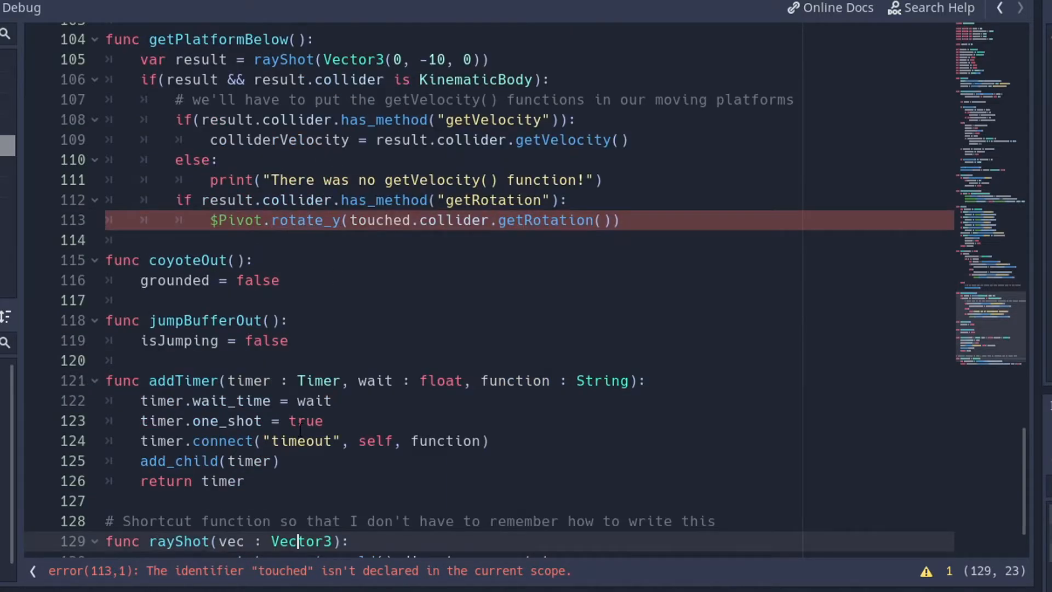
Lengthen rayShot to Vector3(0, -25, 0), finish the result rename, and open Pivot2.gd
scroll(down, 3)
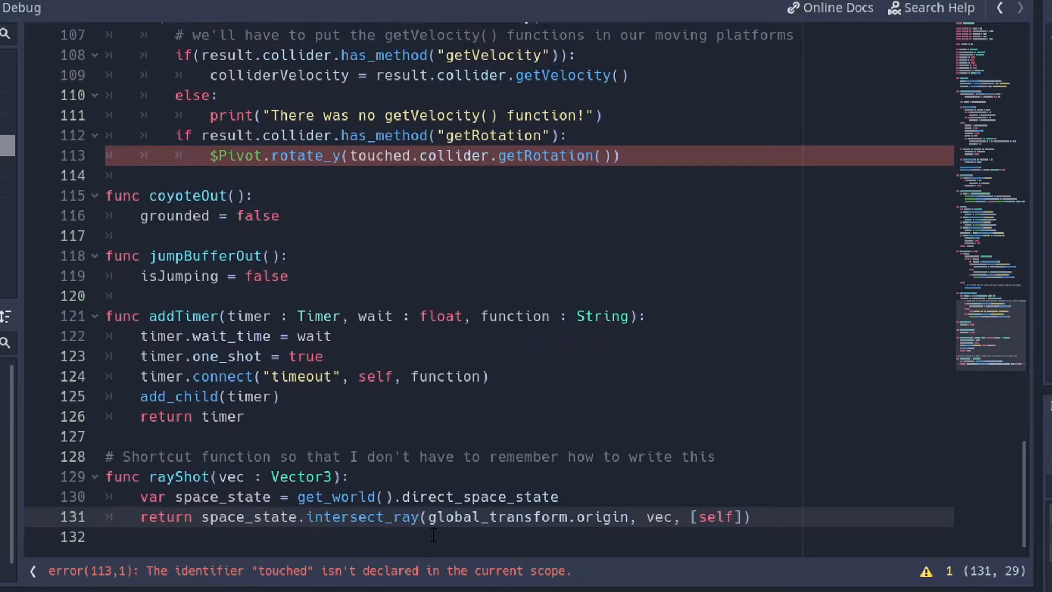
double_click(657, 516)
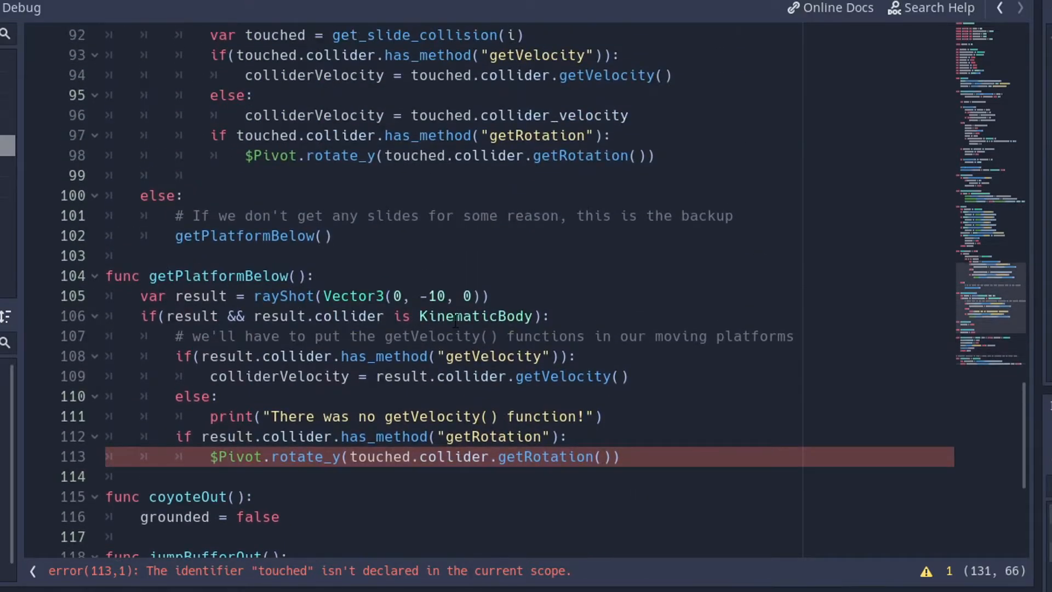
click(427, 296)
text(25)
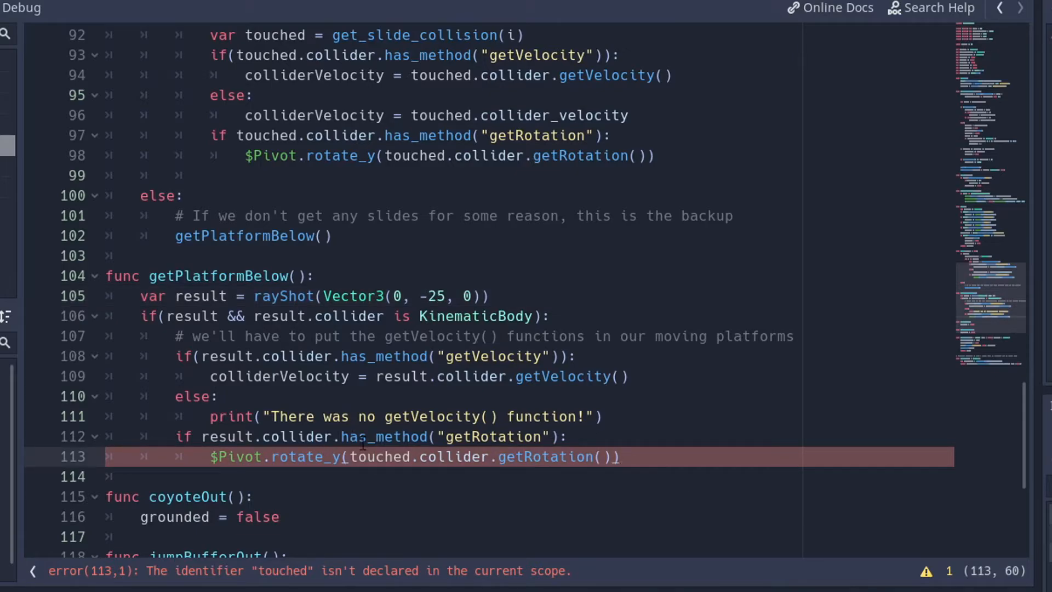
text(resul)
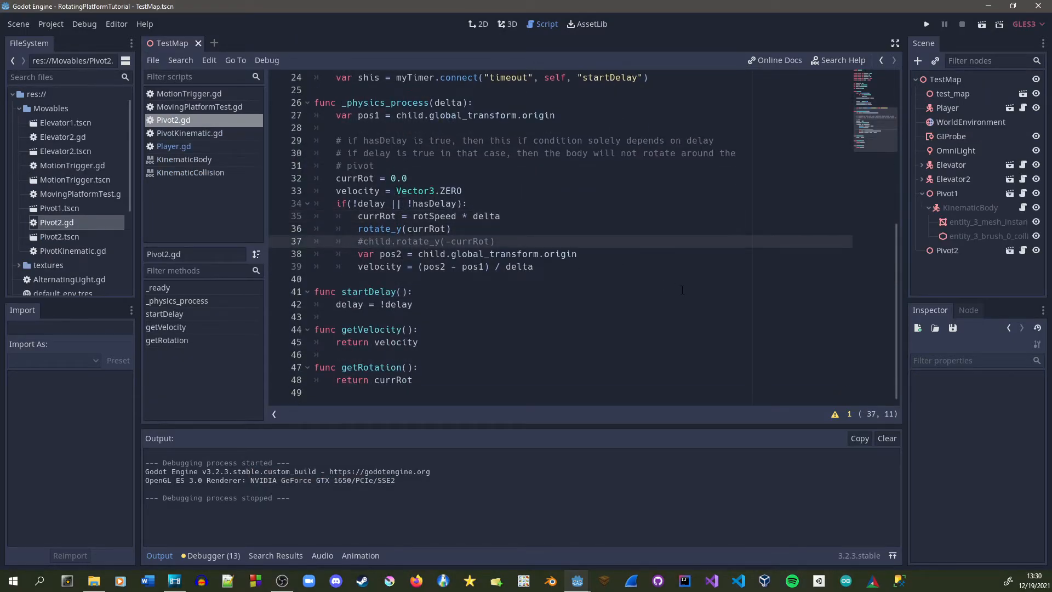
Switch Pivot2.gd to child.rotate_y(currRot) instead of rotate_y(currRot) and launch the game with Play (F5)
click(408, 241)
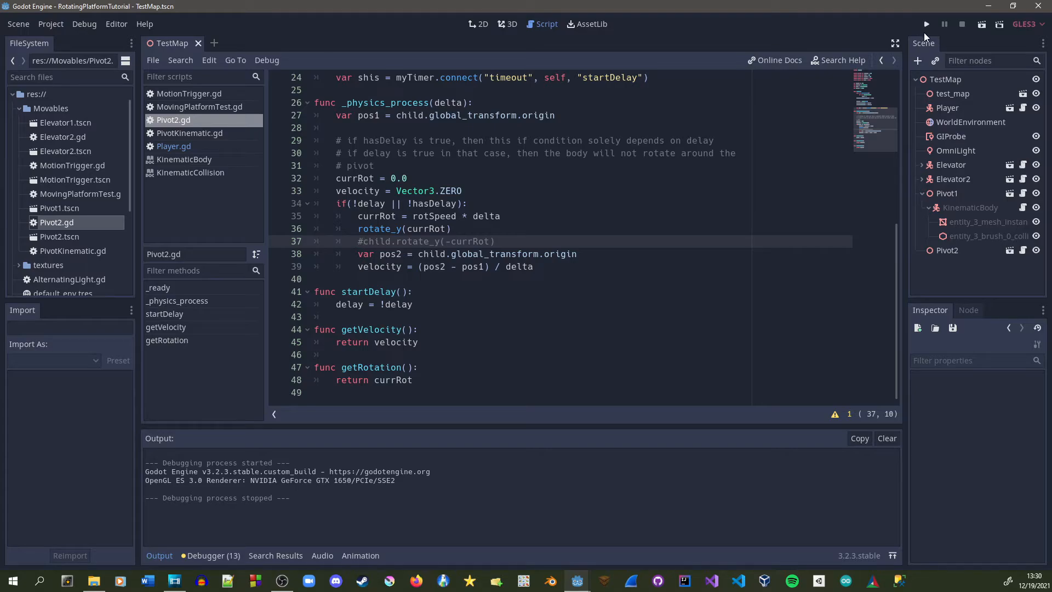
click(926, 24)
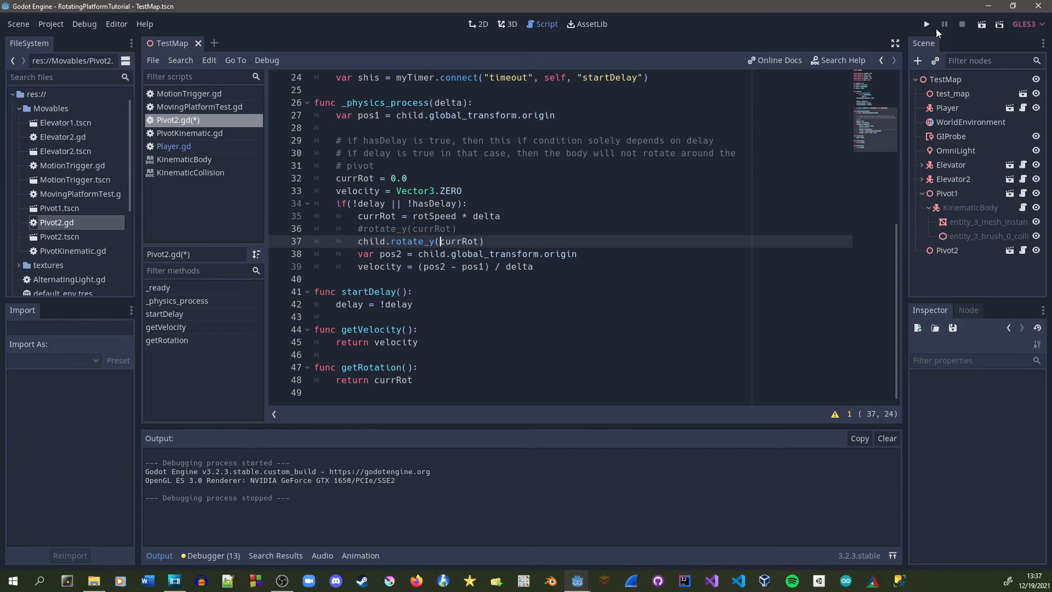
click(925, 24)
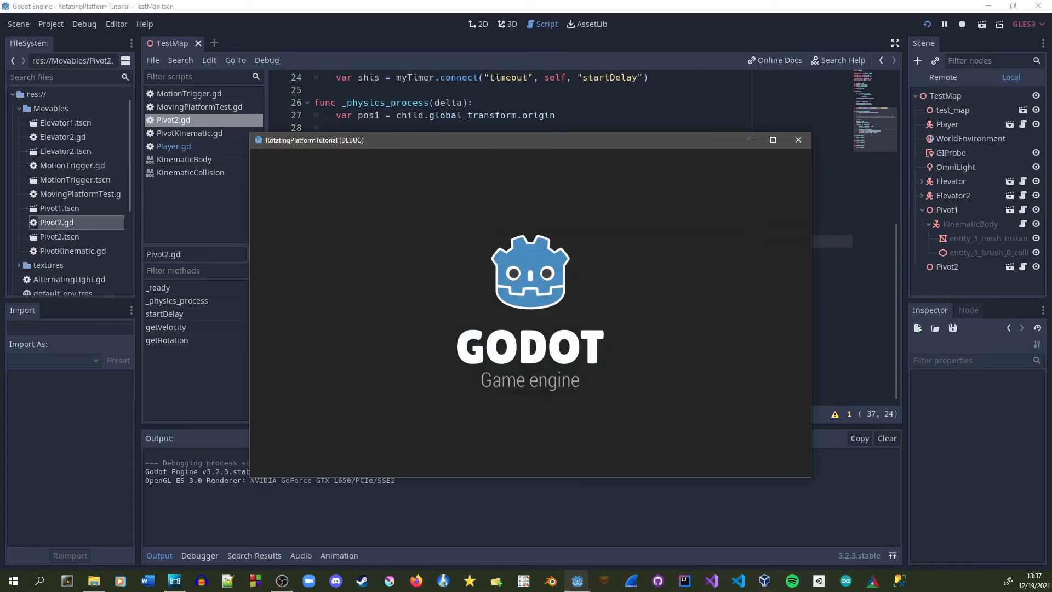